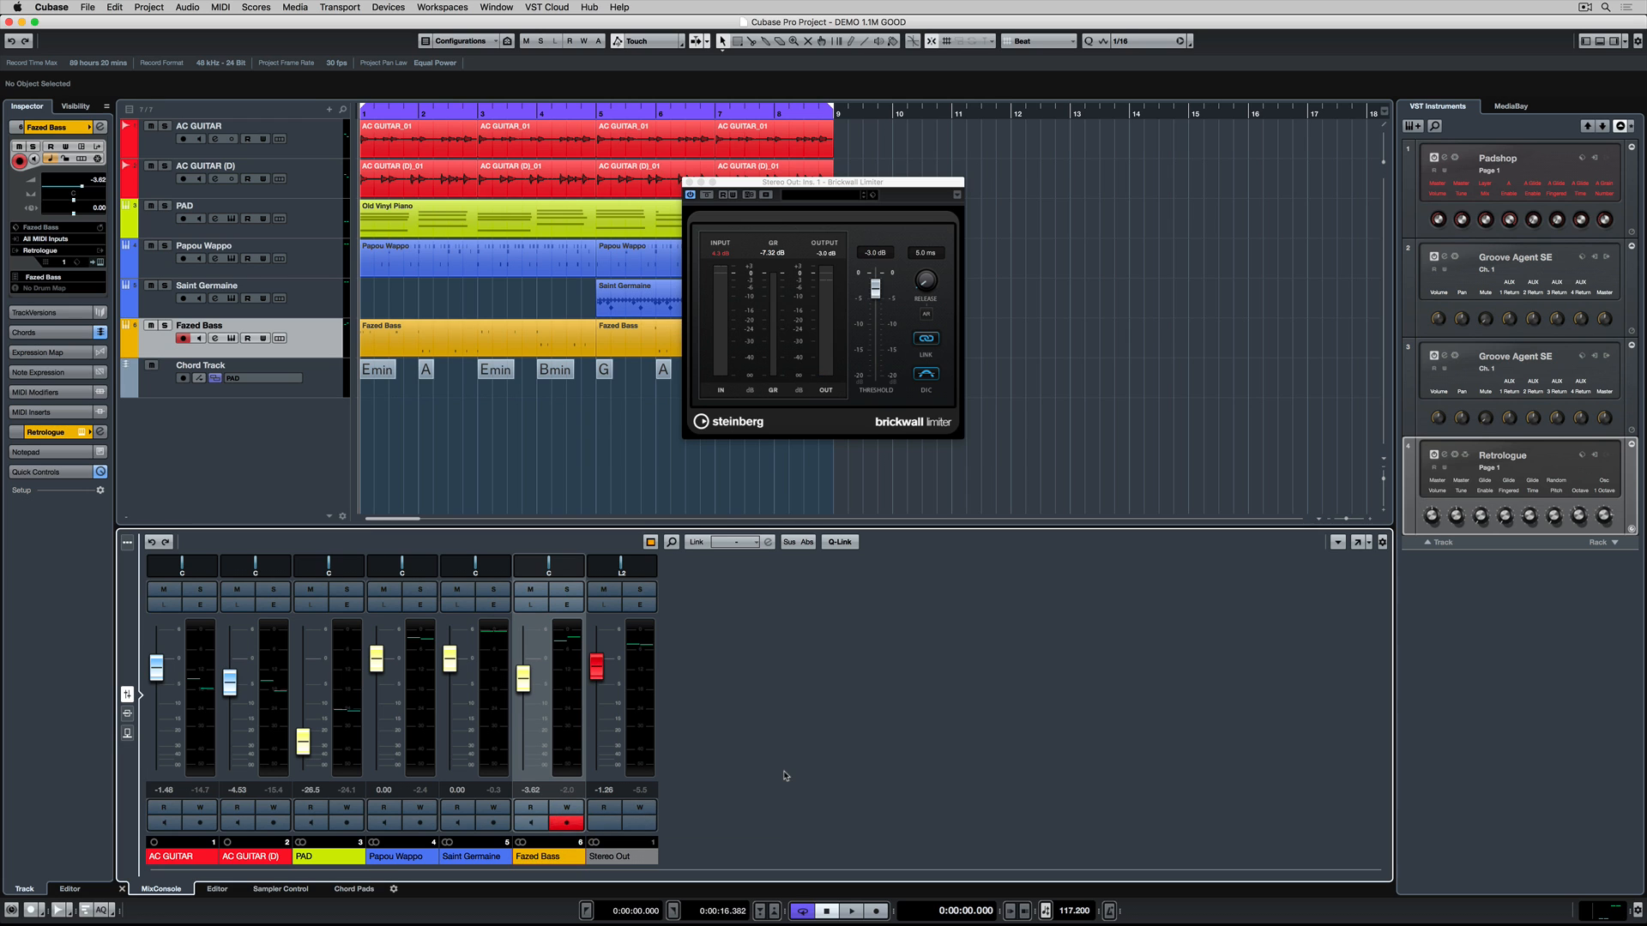
mouse_move(743, 790)
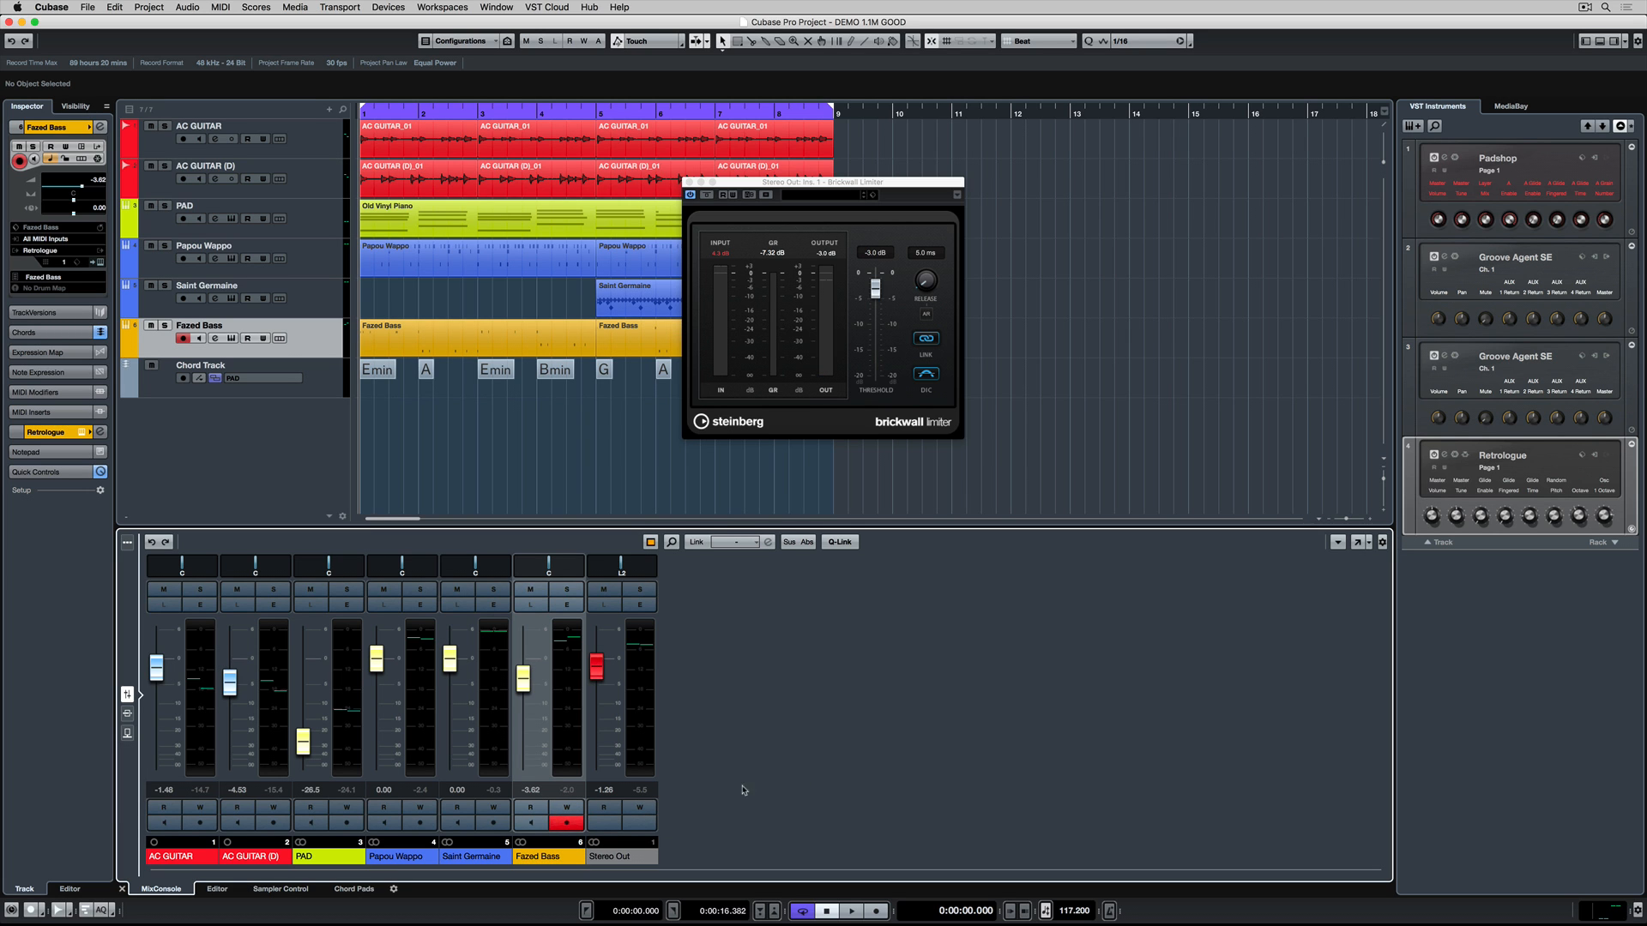
Select the AC GUITAR channel and undo and redo the recent mixer changes.
left_click(200, 126)
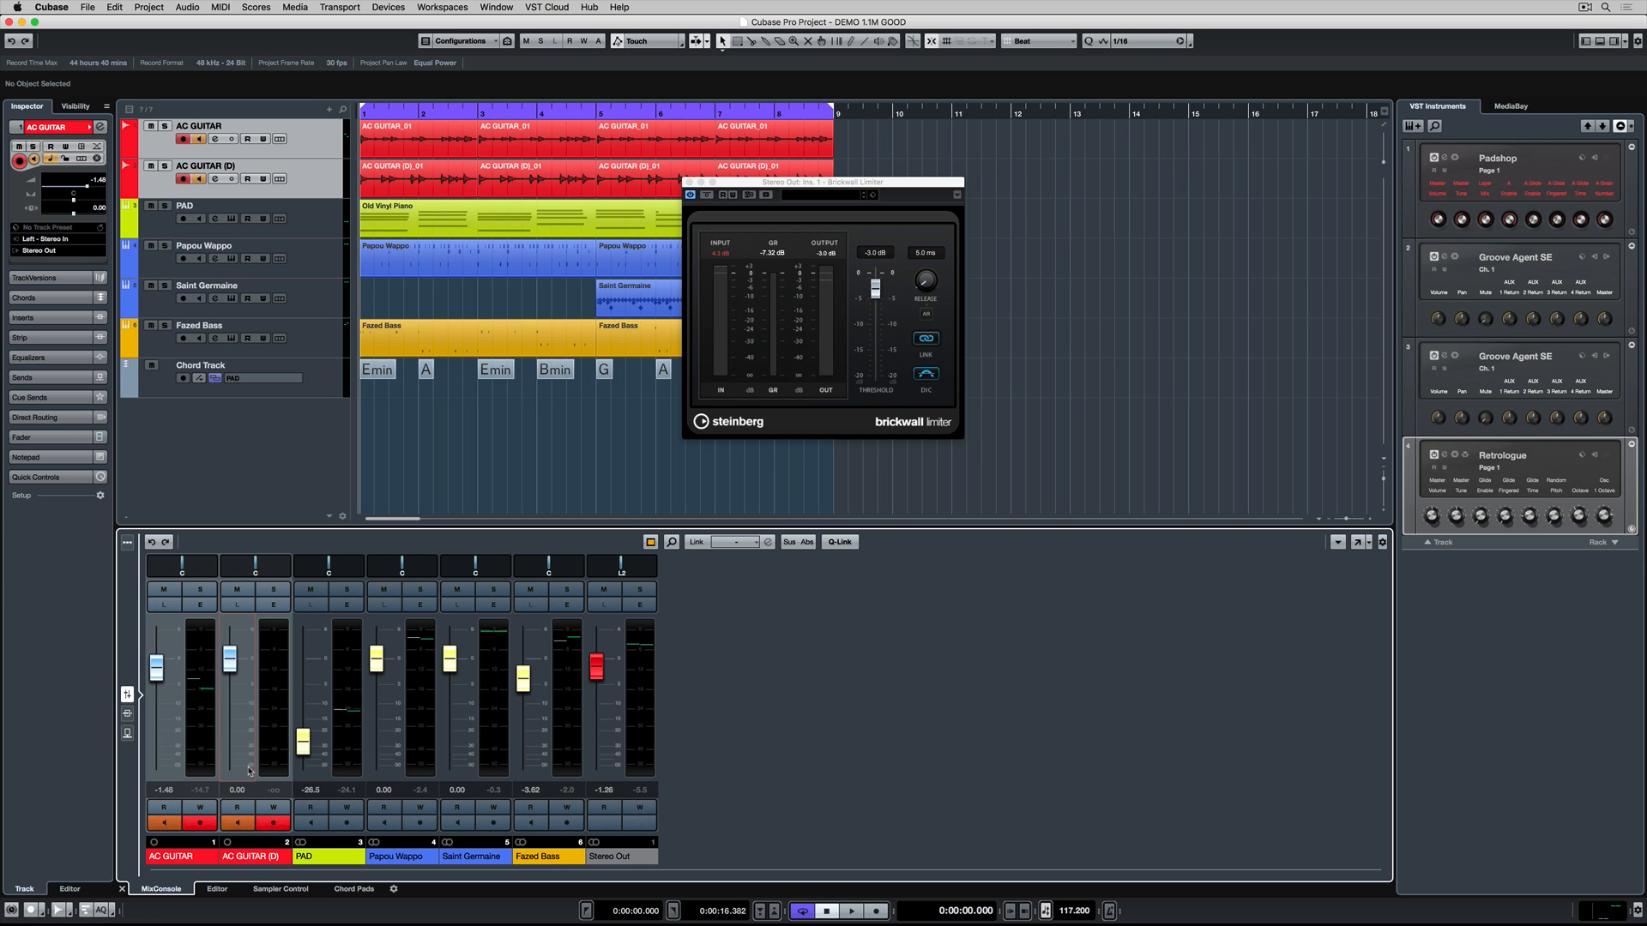
key("alt+z")
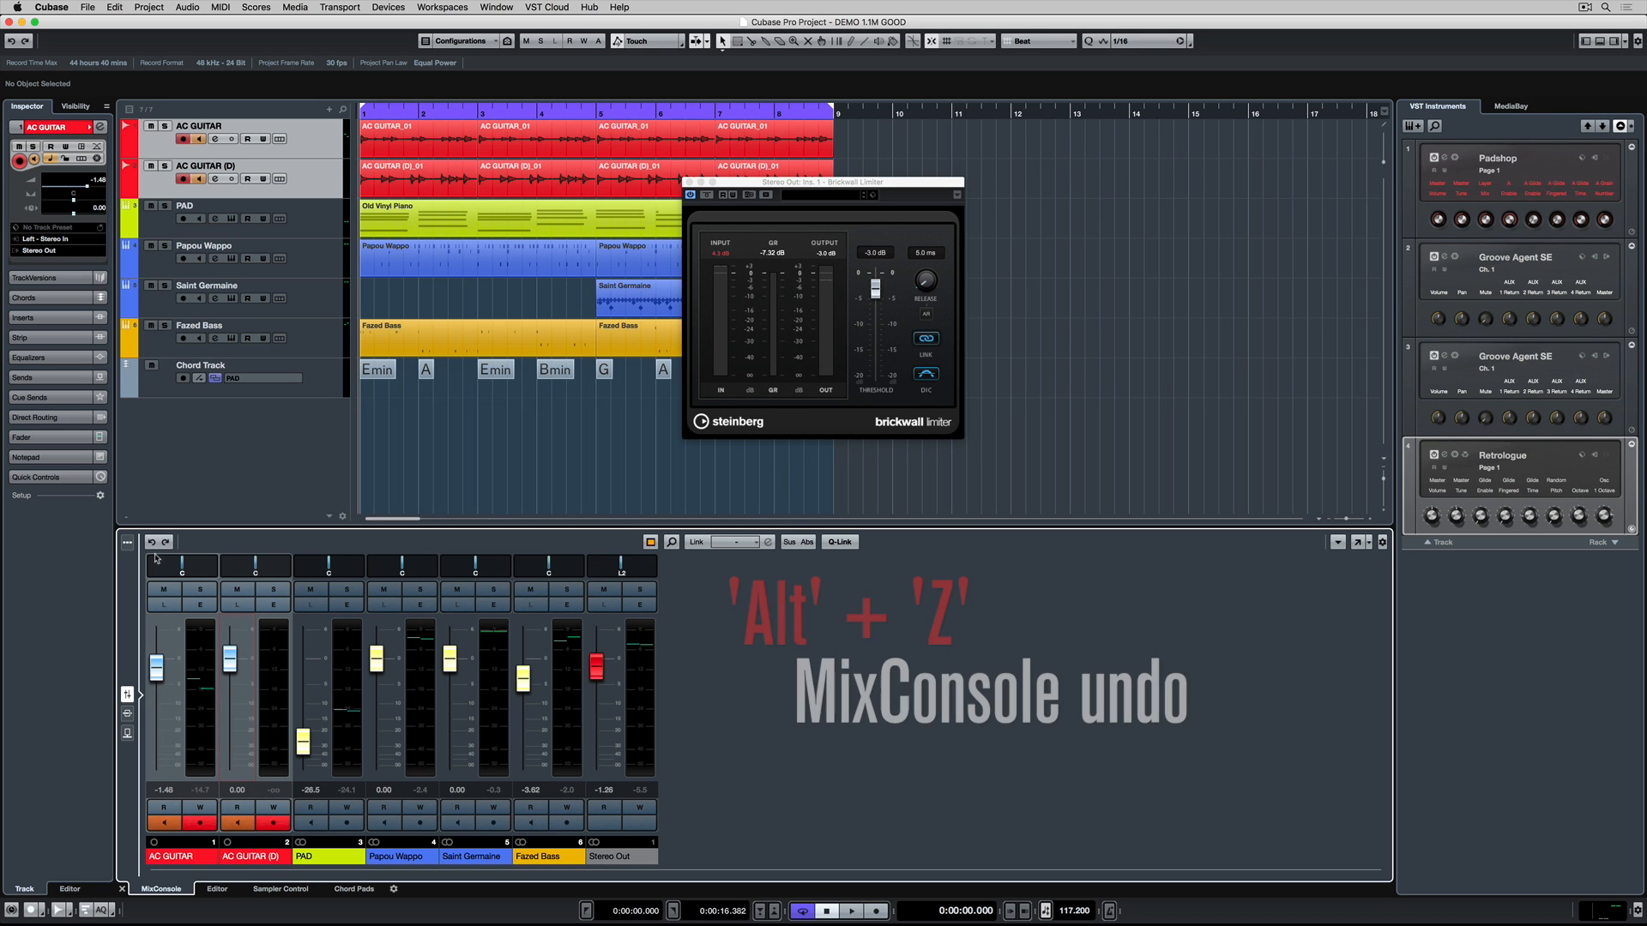
key("alt+z")
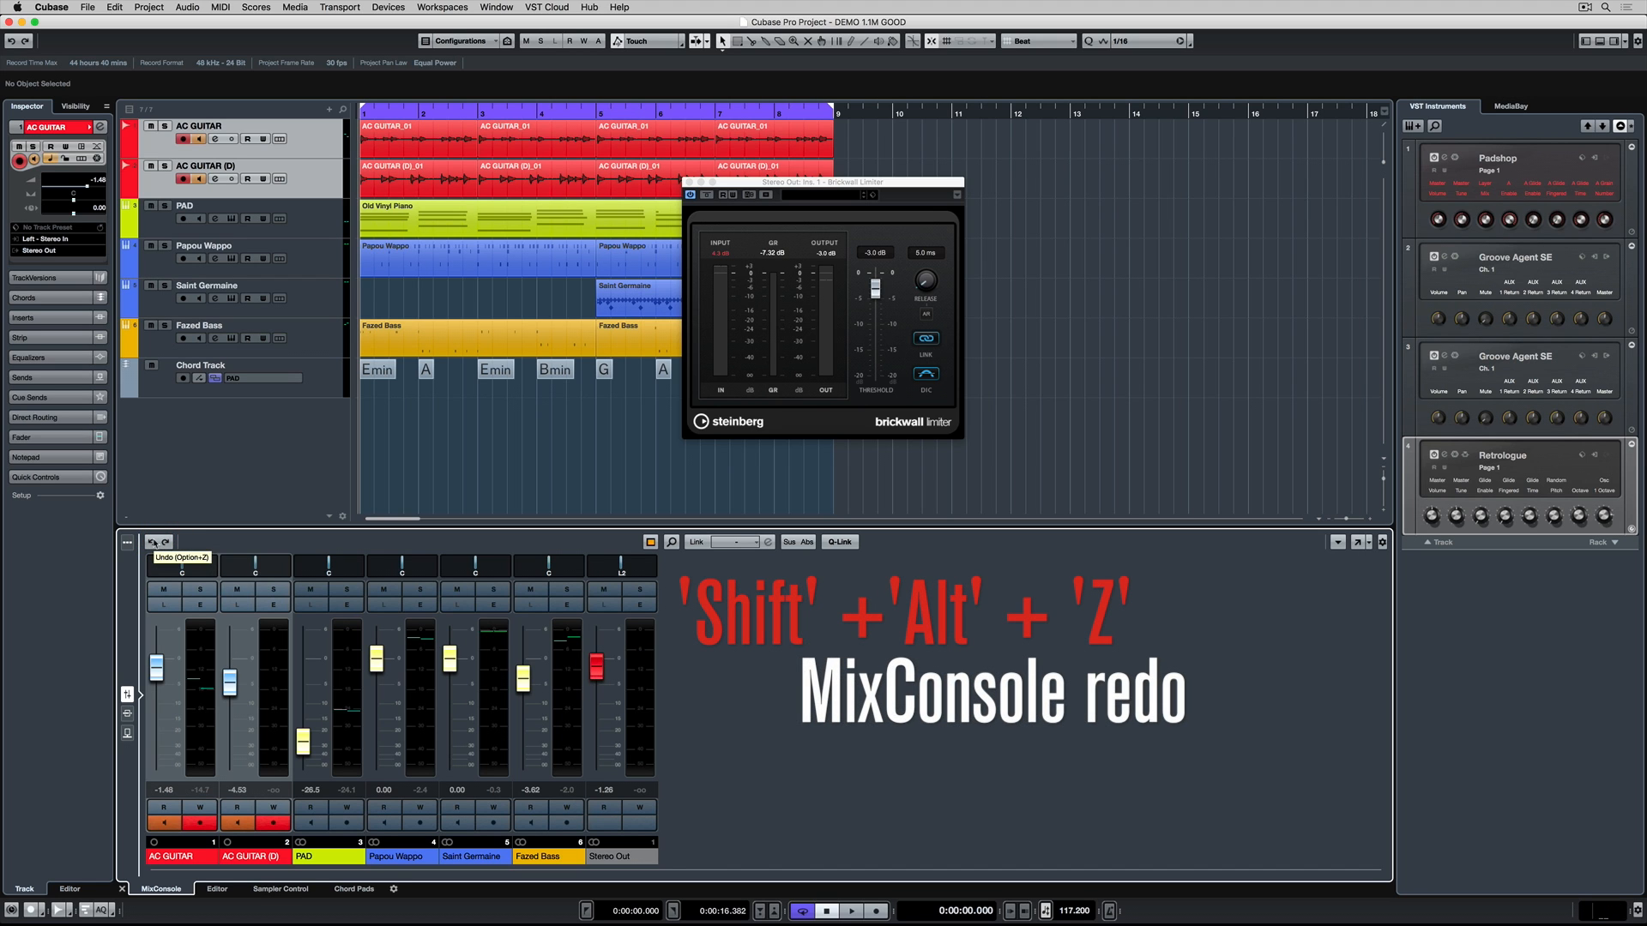
key("shift+alt+z")
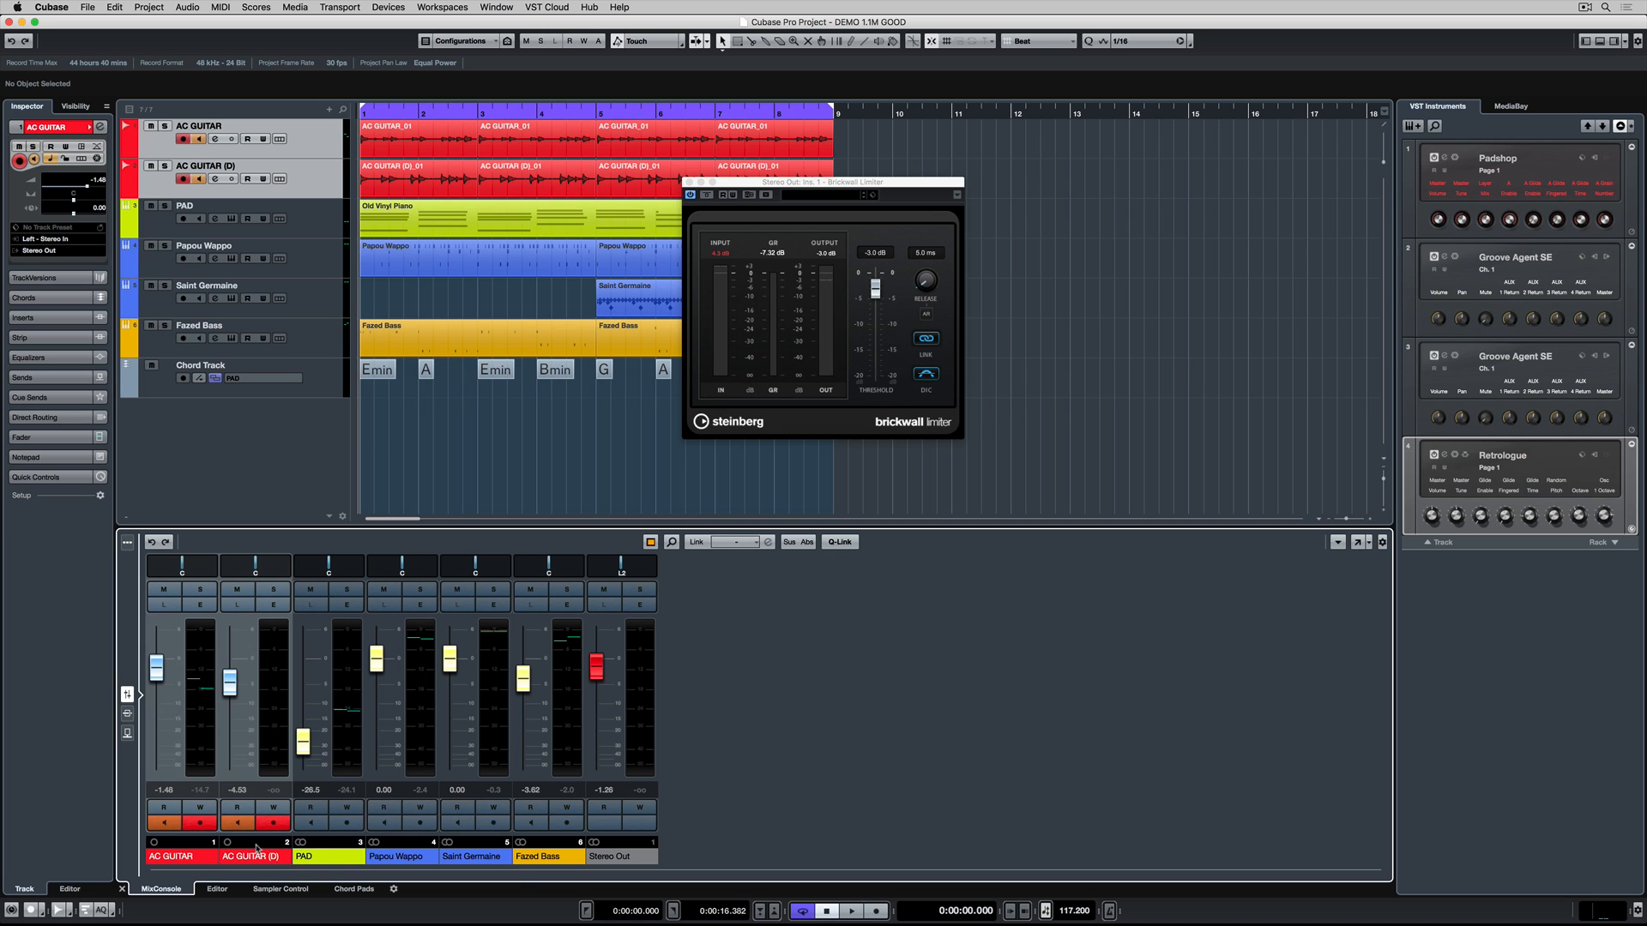
Add a group channel named AC GIT for the selected guitar channels and solo it.
right_click(256, 846)
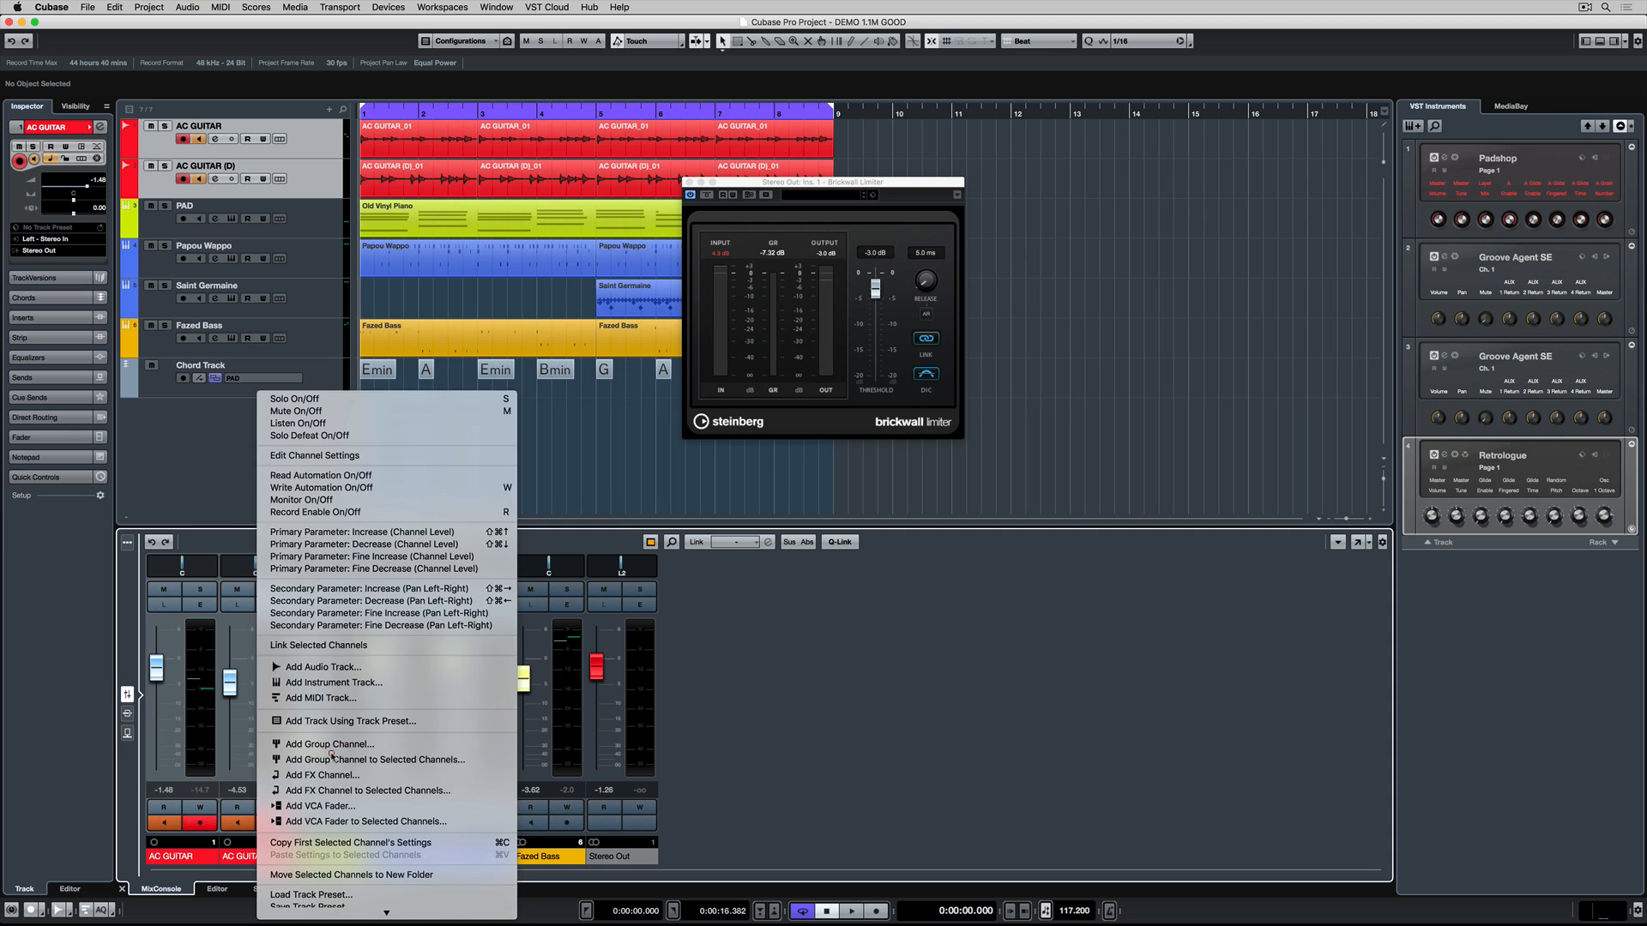
left_click(328, 744)
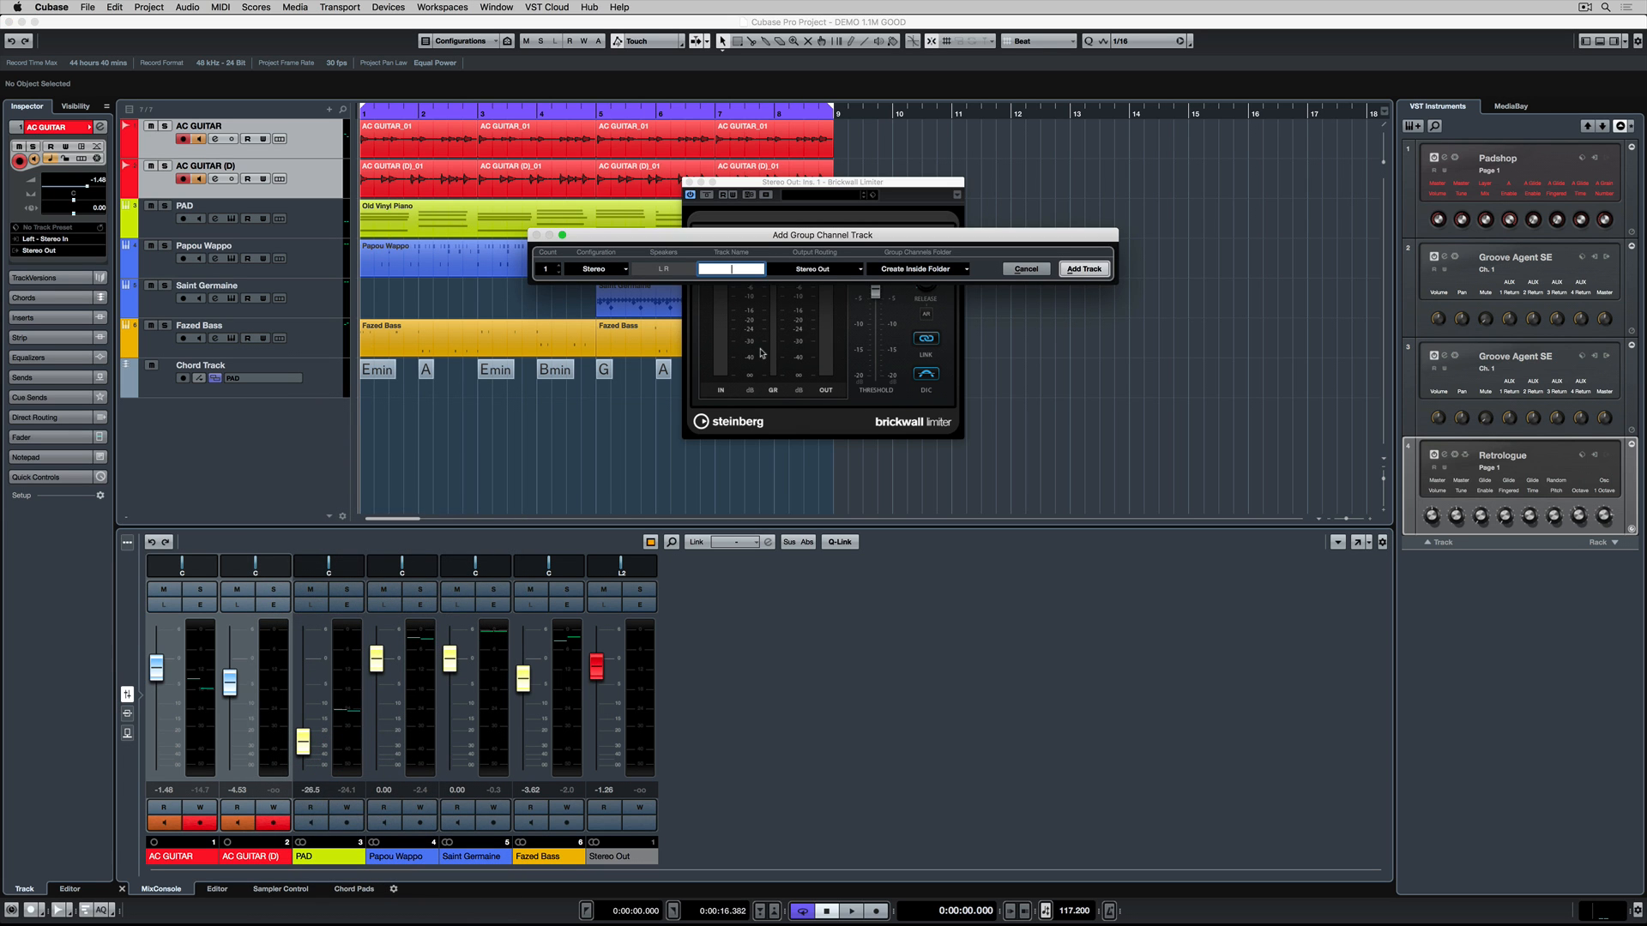
left_click(1082, 269)
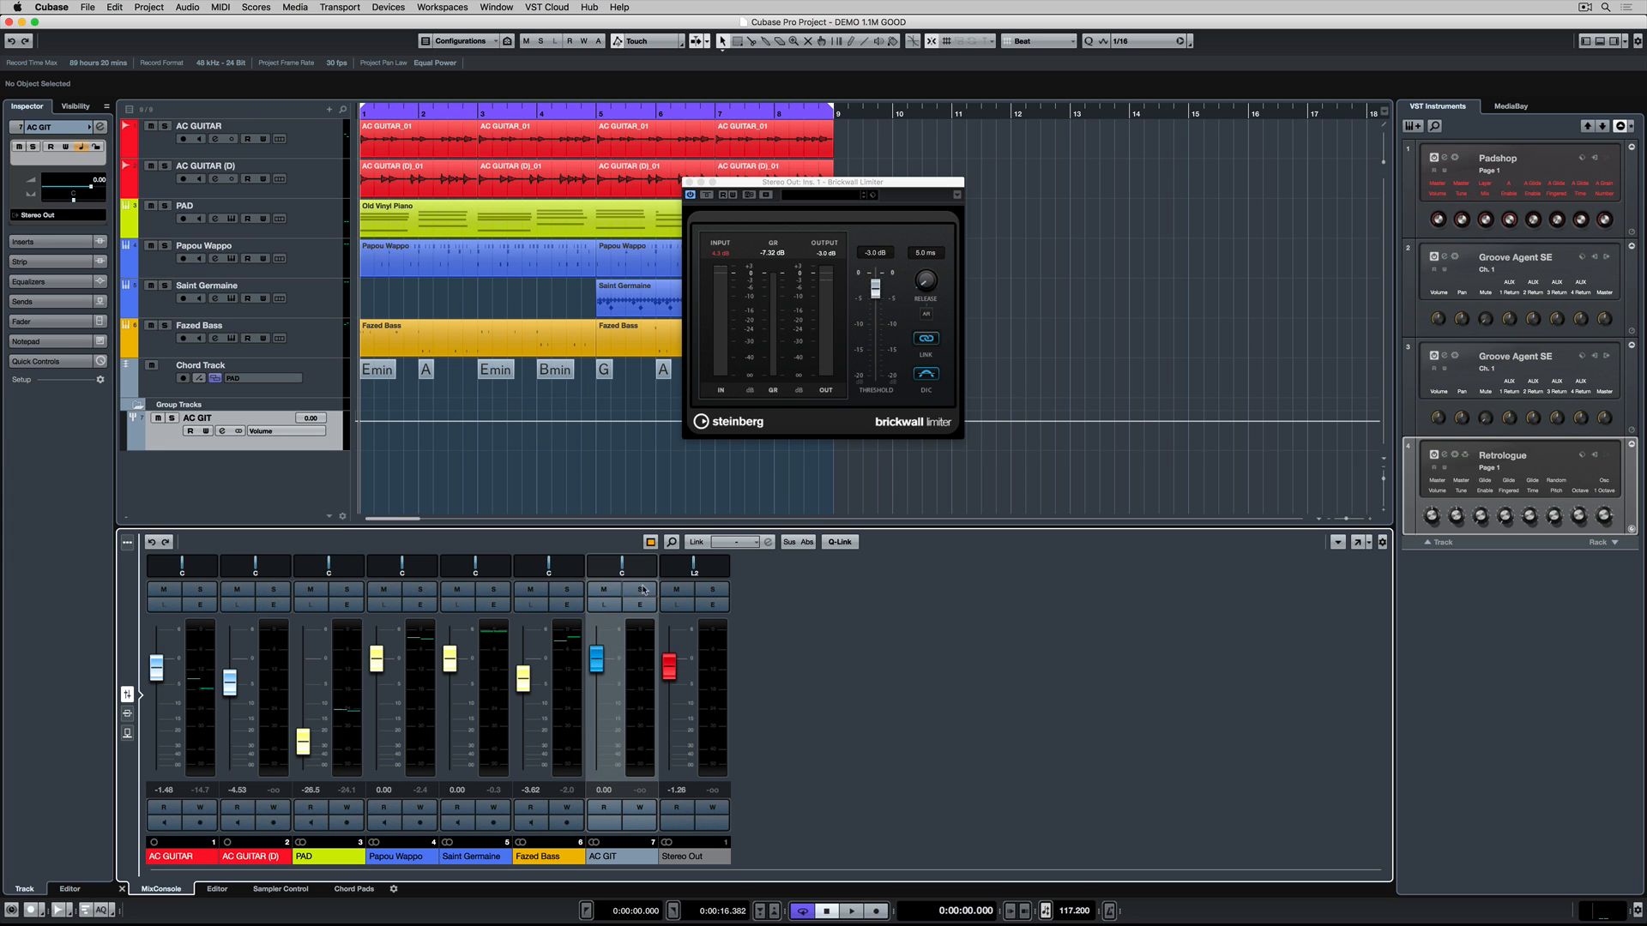
left_click(853, 911)
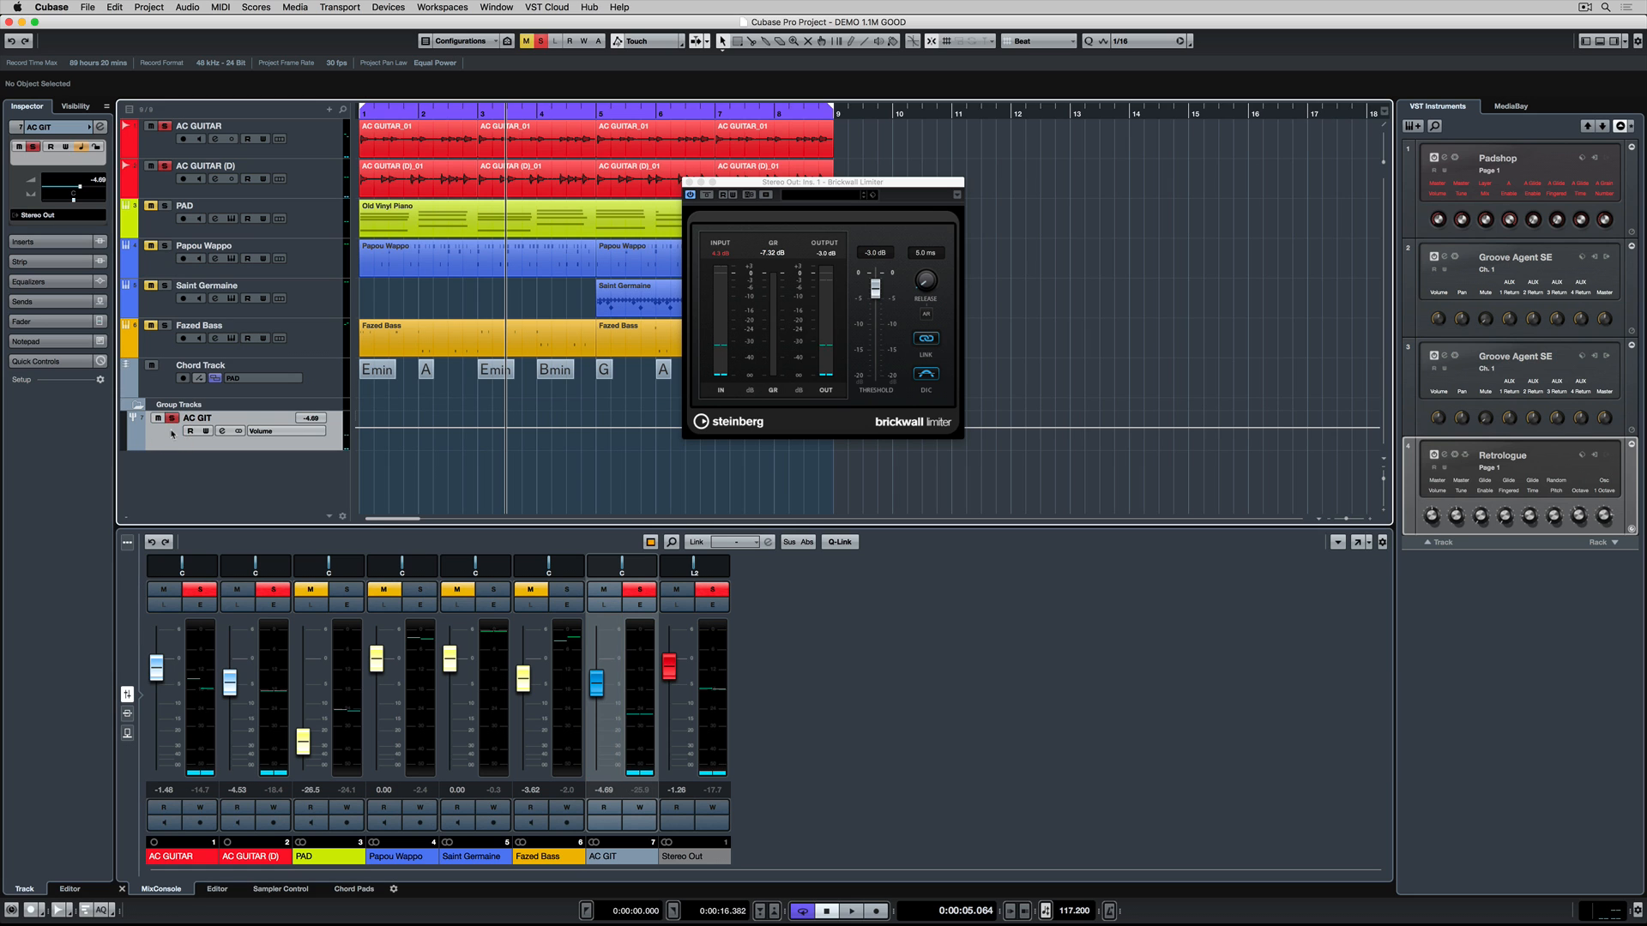
Load the AM Acst Gtr 1 Rock ST track preset onto AC GIT, then clear the solos.
right_click(196, 418)
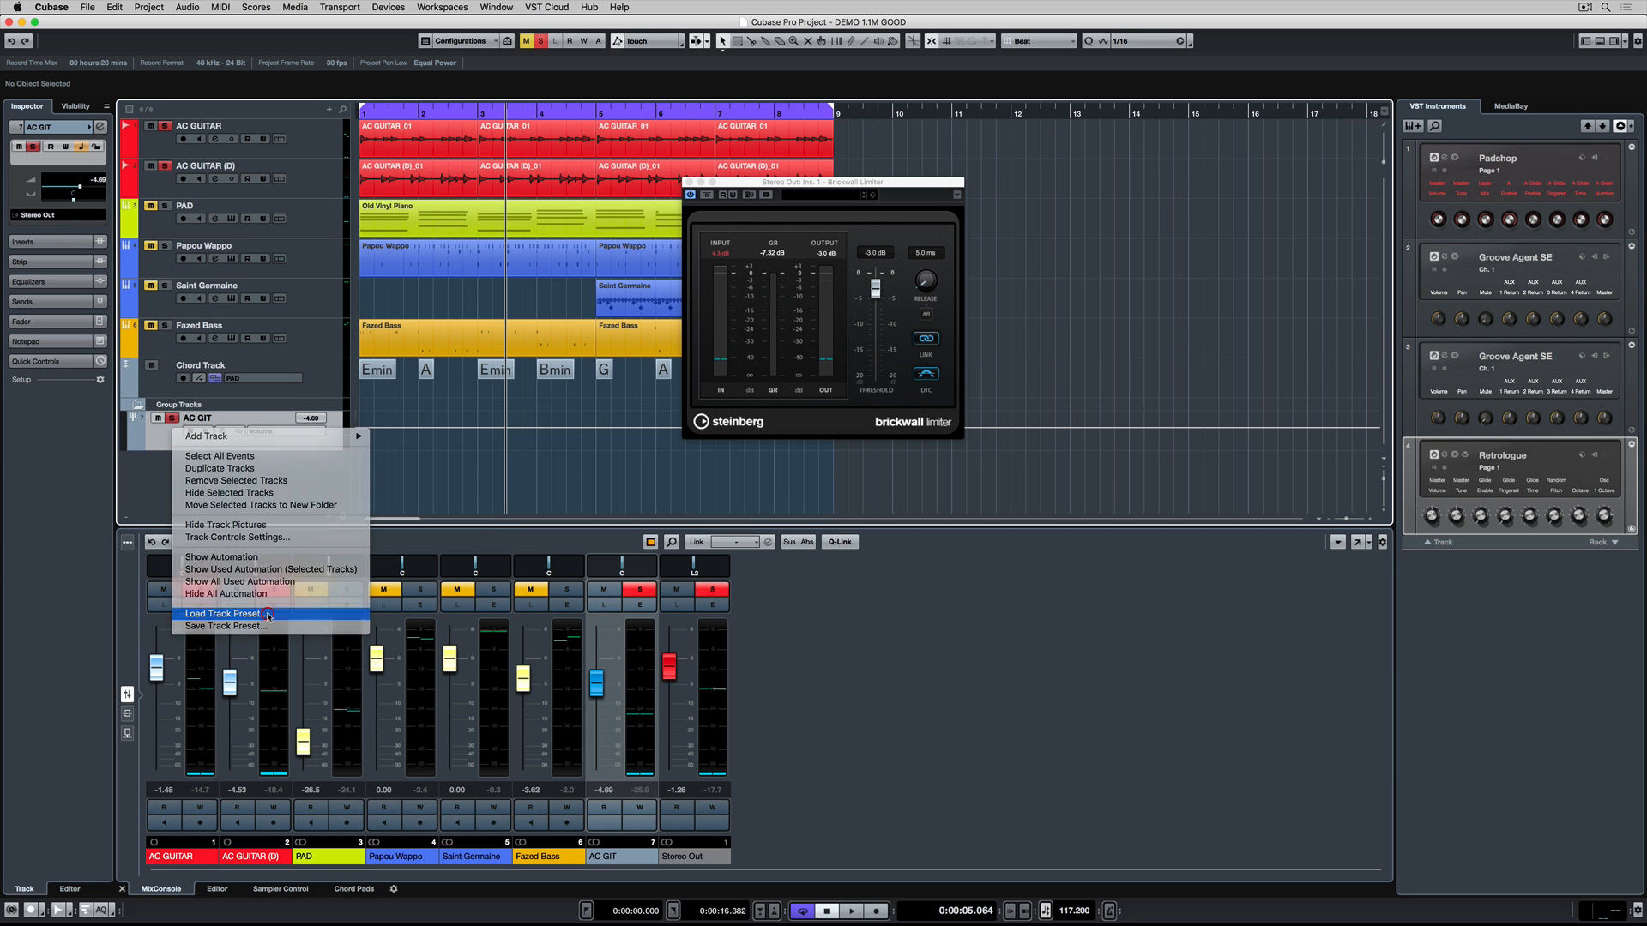
left_click(223, 613)
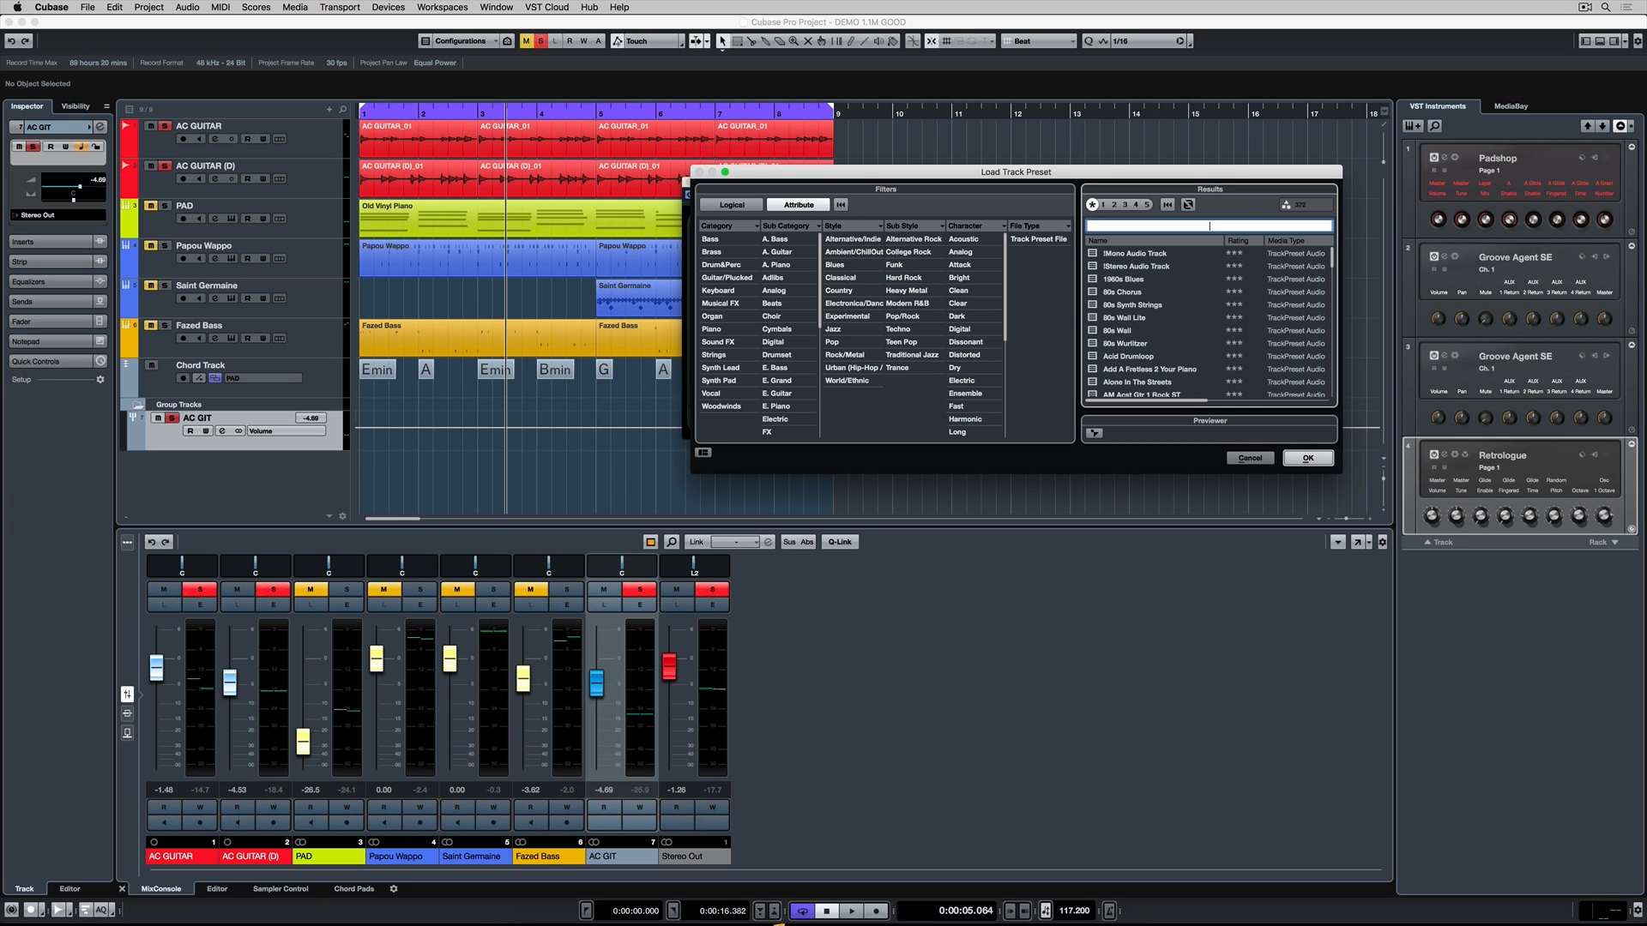
left_click(777, 252)
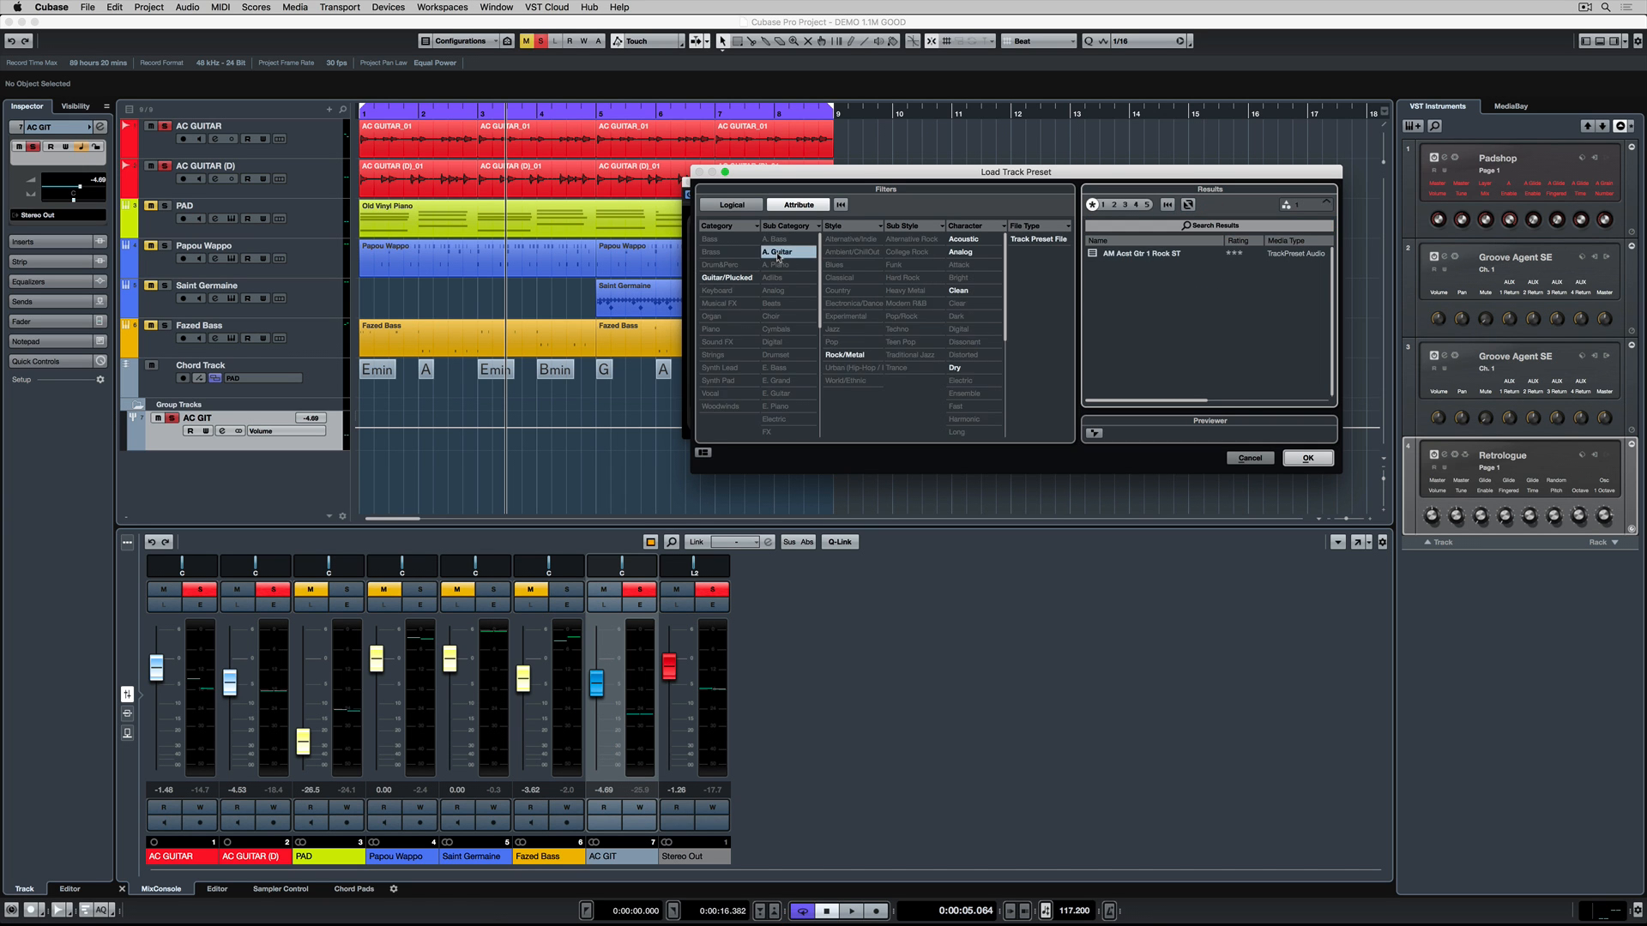
left_click(777, 251)
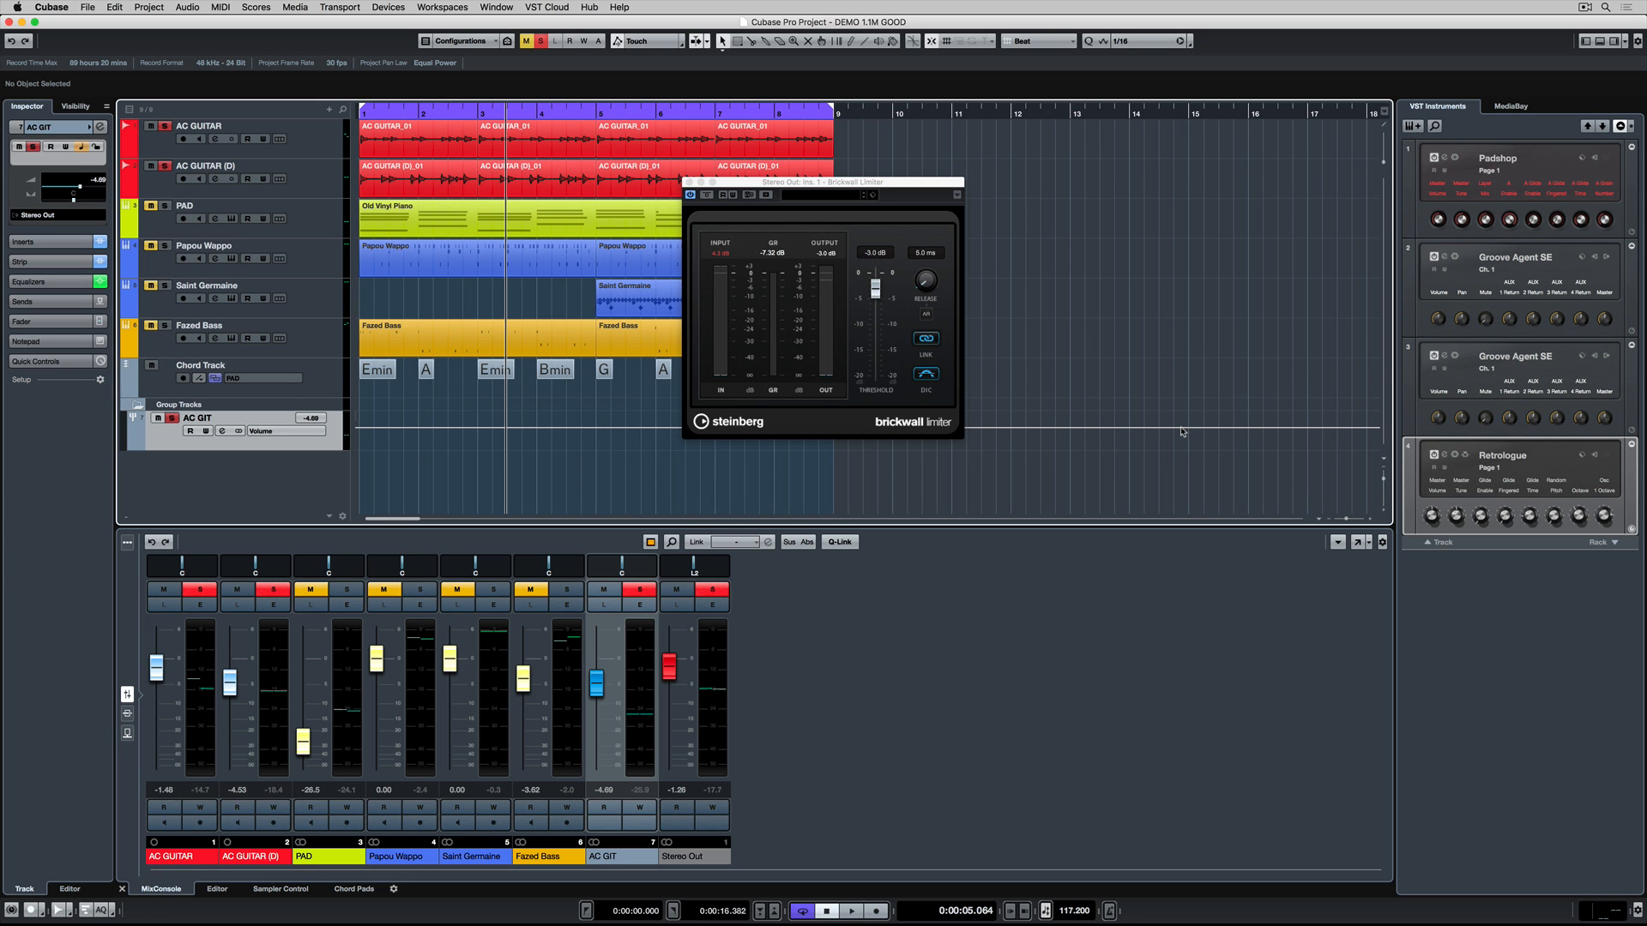
left_click(852, 911)
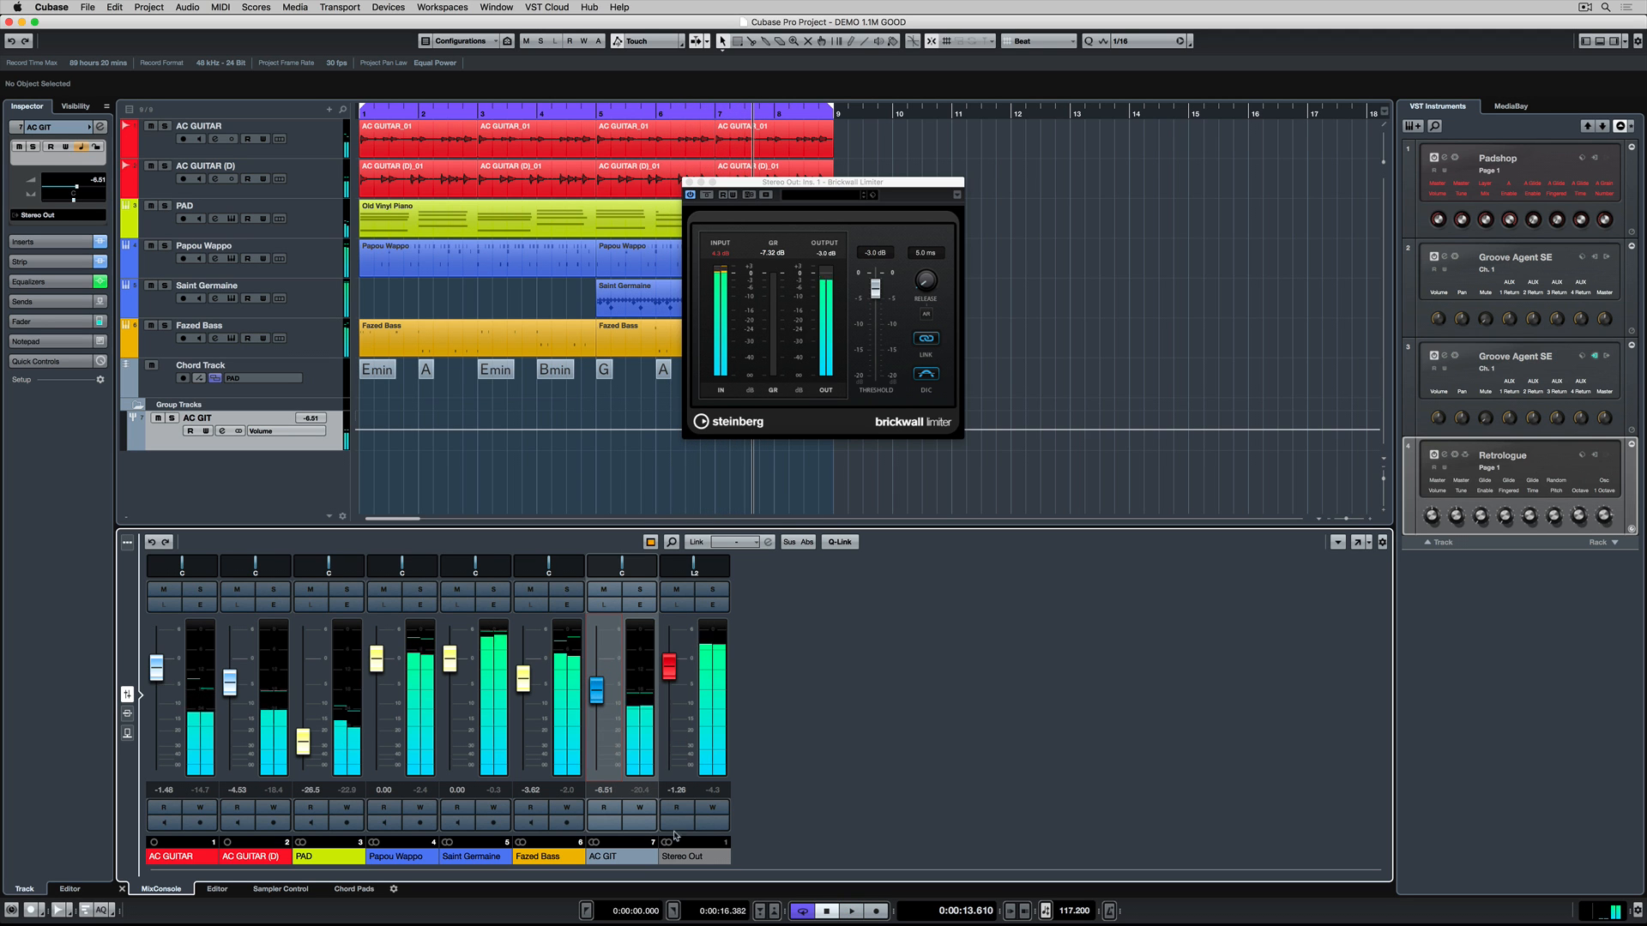
Create a stereo FX channel named VST AMP with VST Amp Rack loaded.
right_click(619, 753)
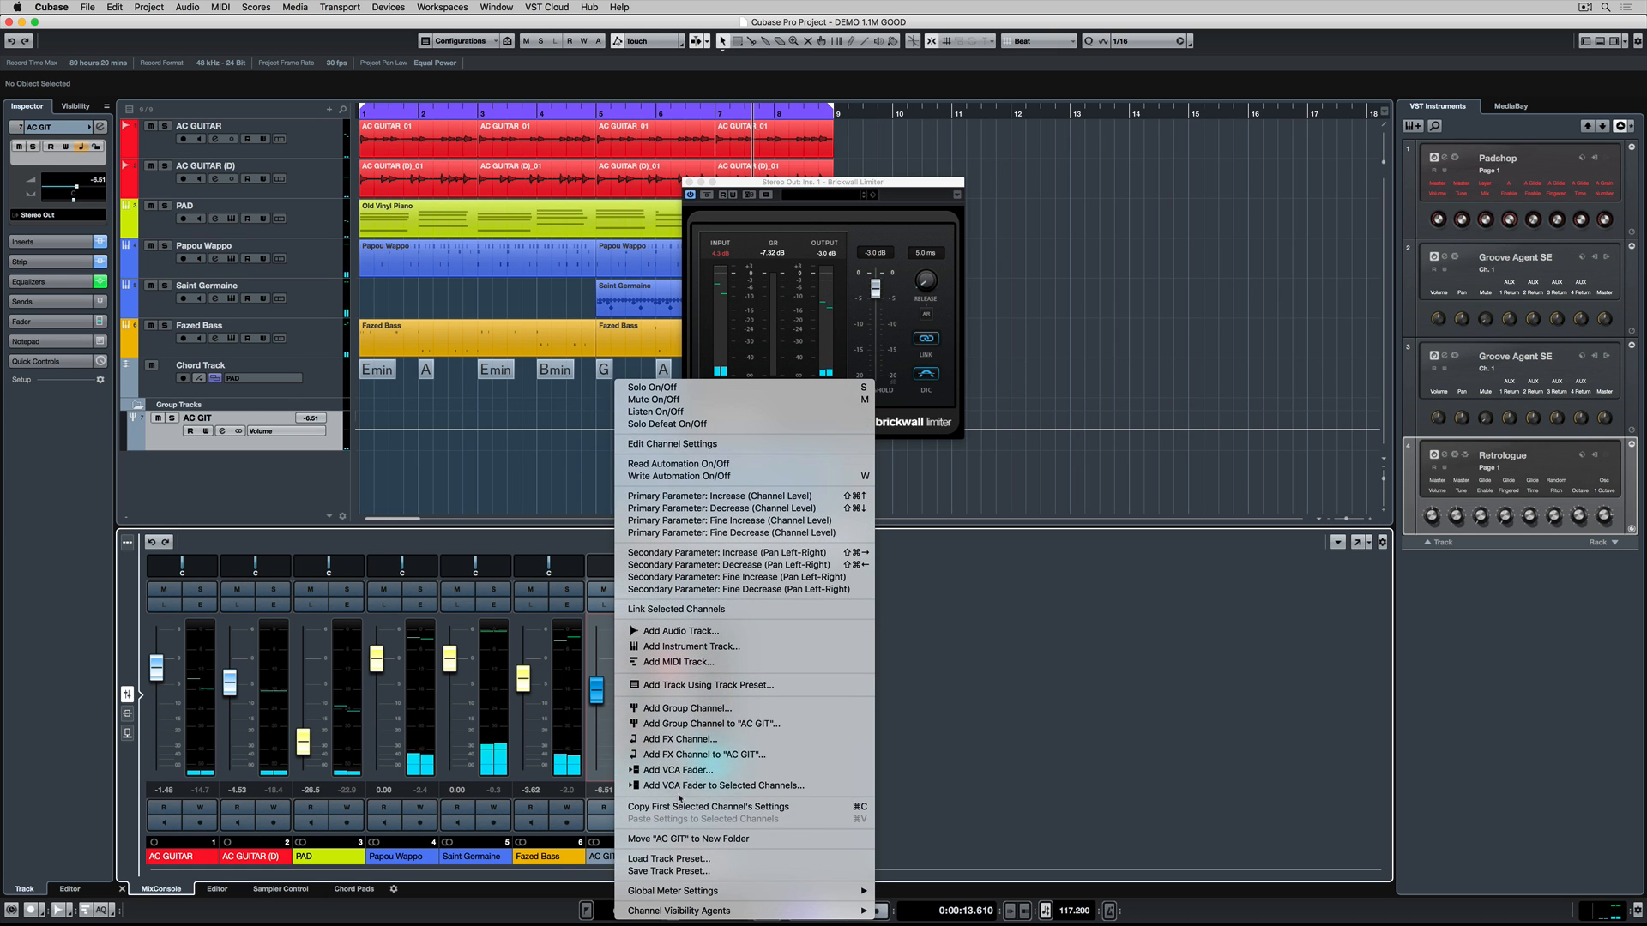
left_click(680, 739)
type("VST AMP")
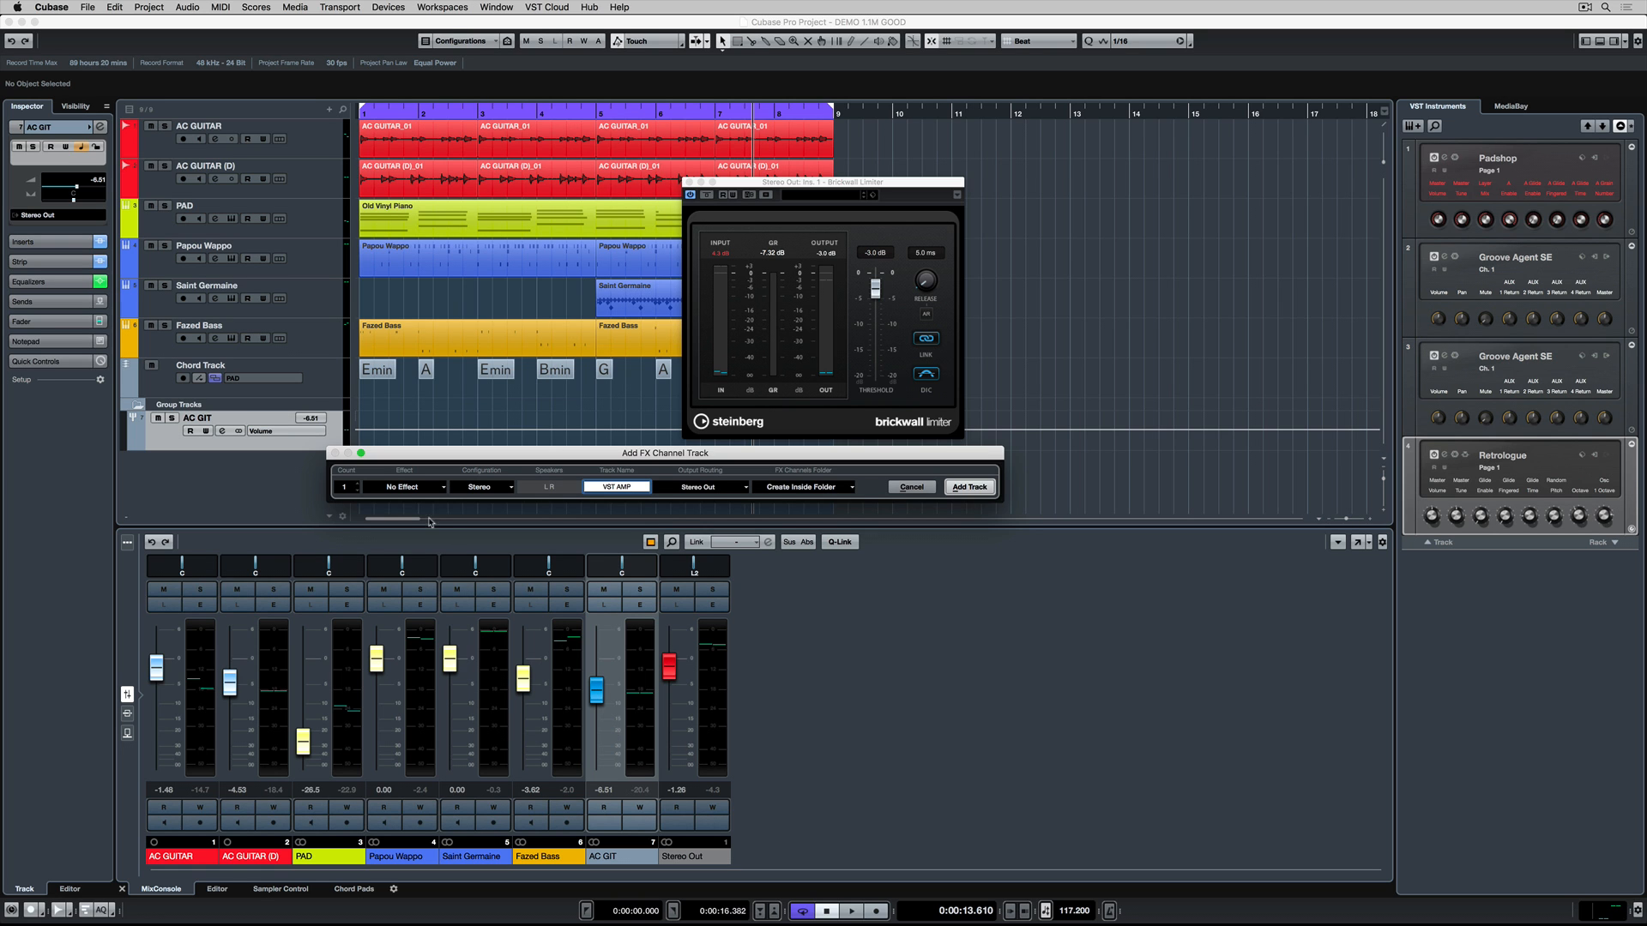
left_click(404, 487)
type("vst a")
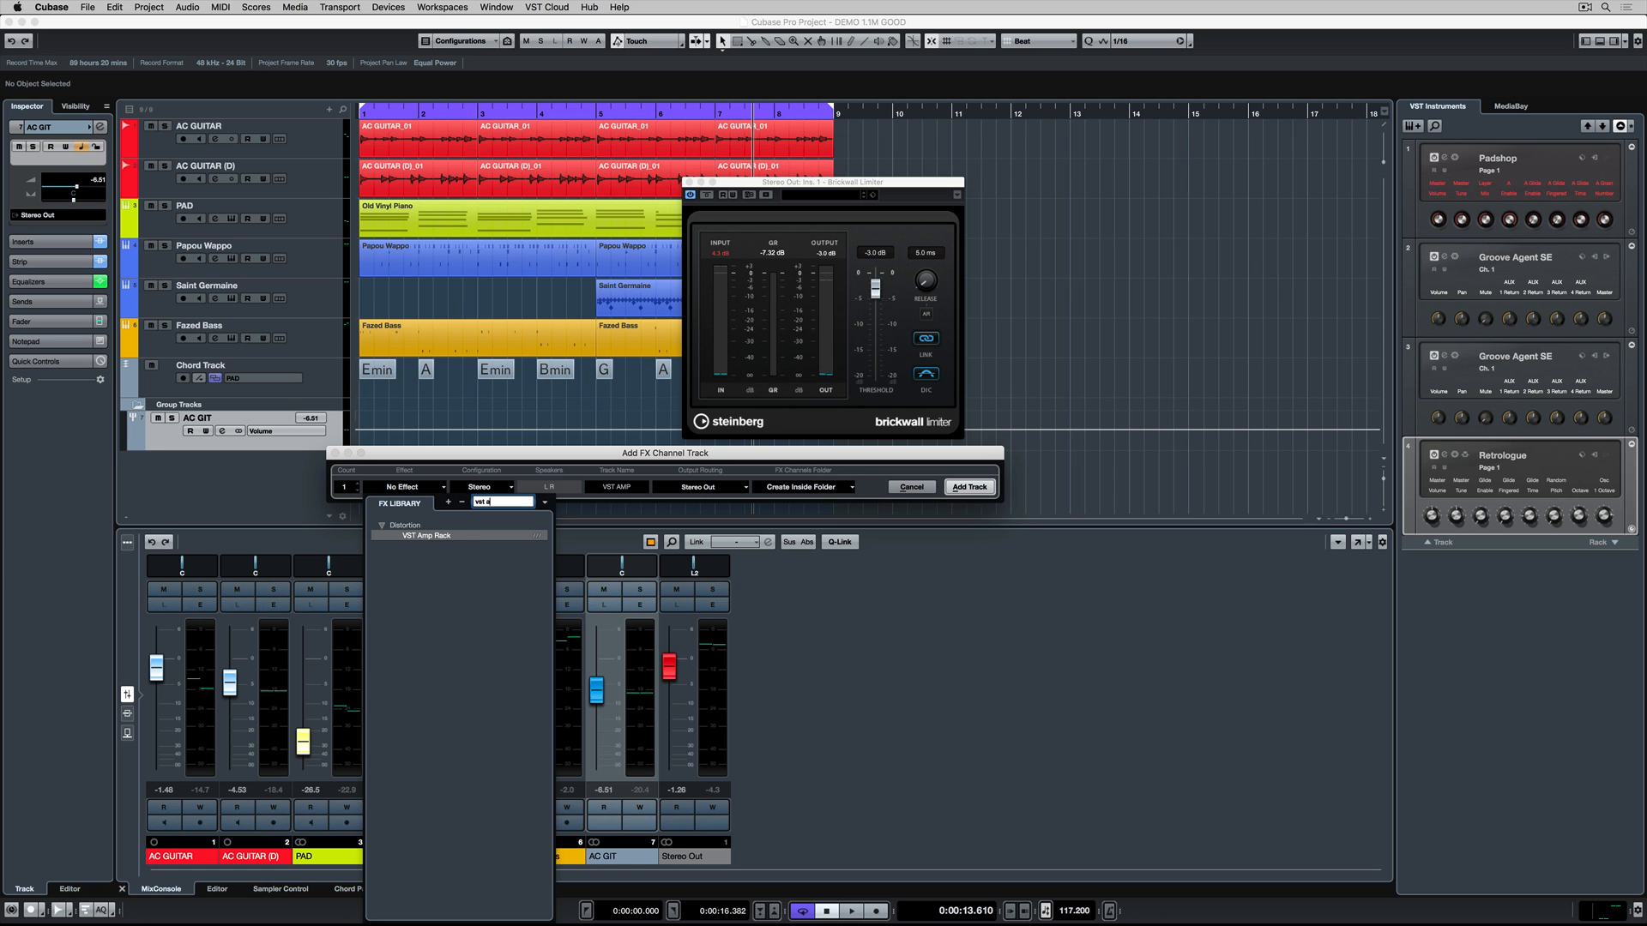
left_click(427, 535)
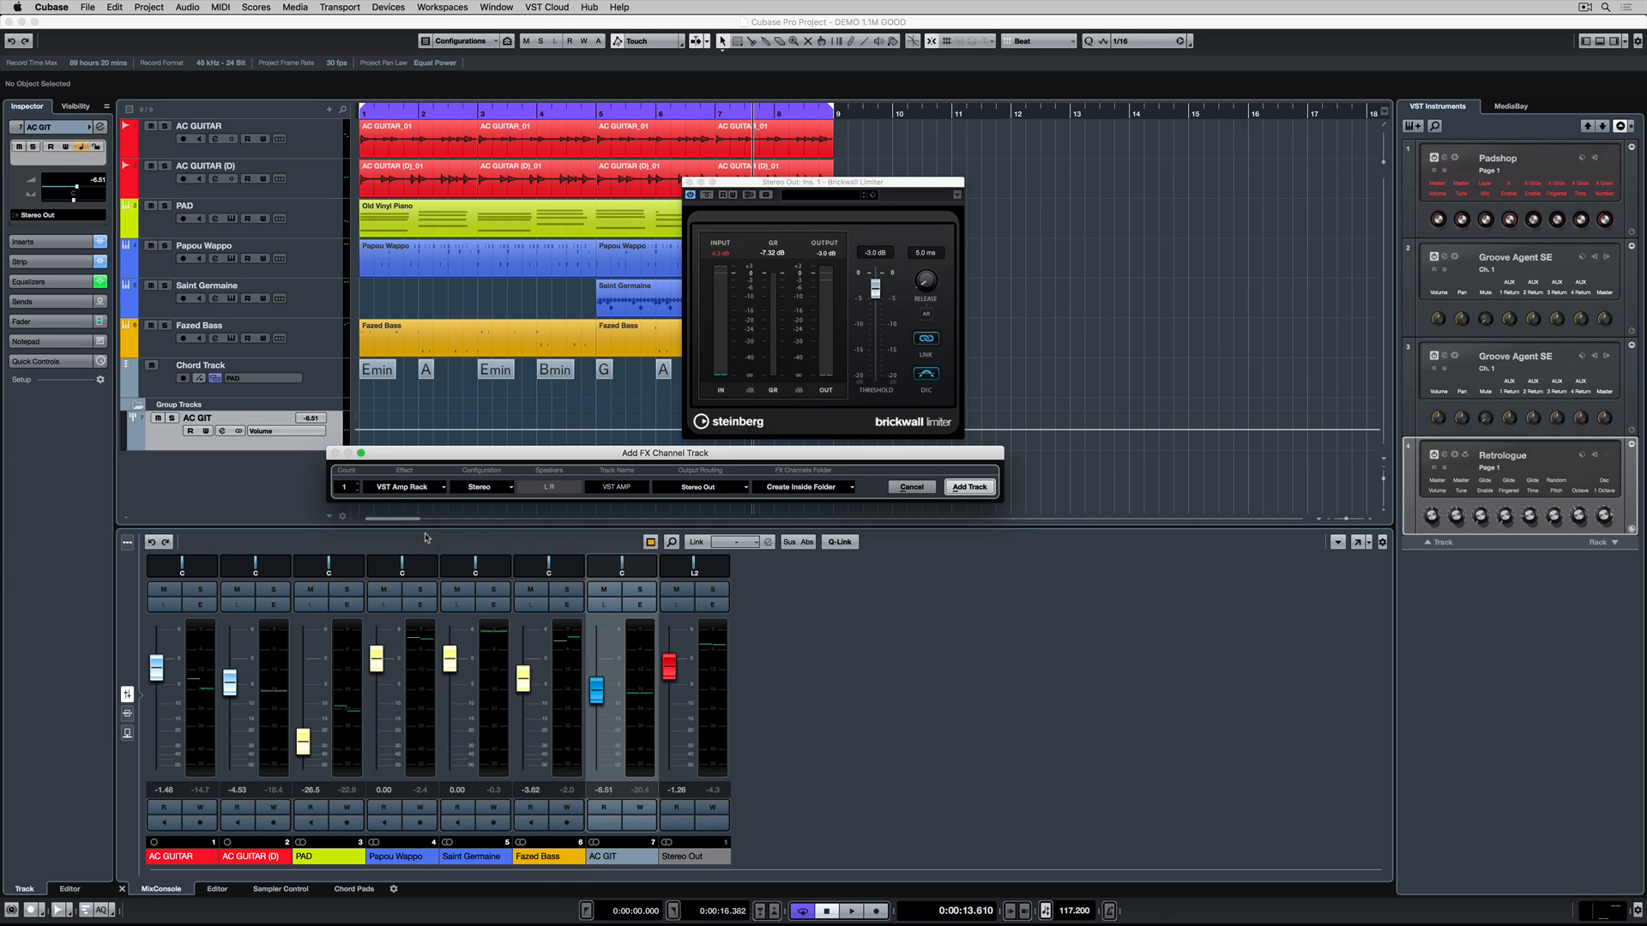
left_click(968, 487)
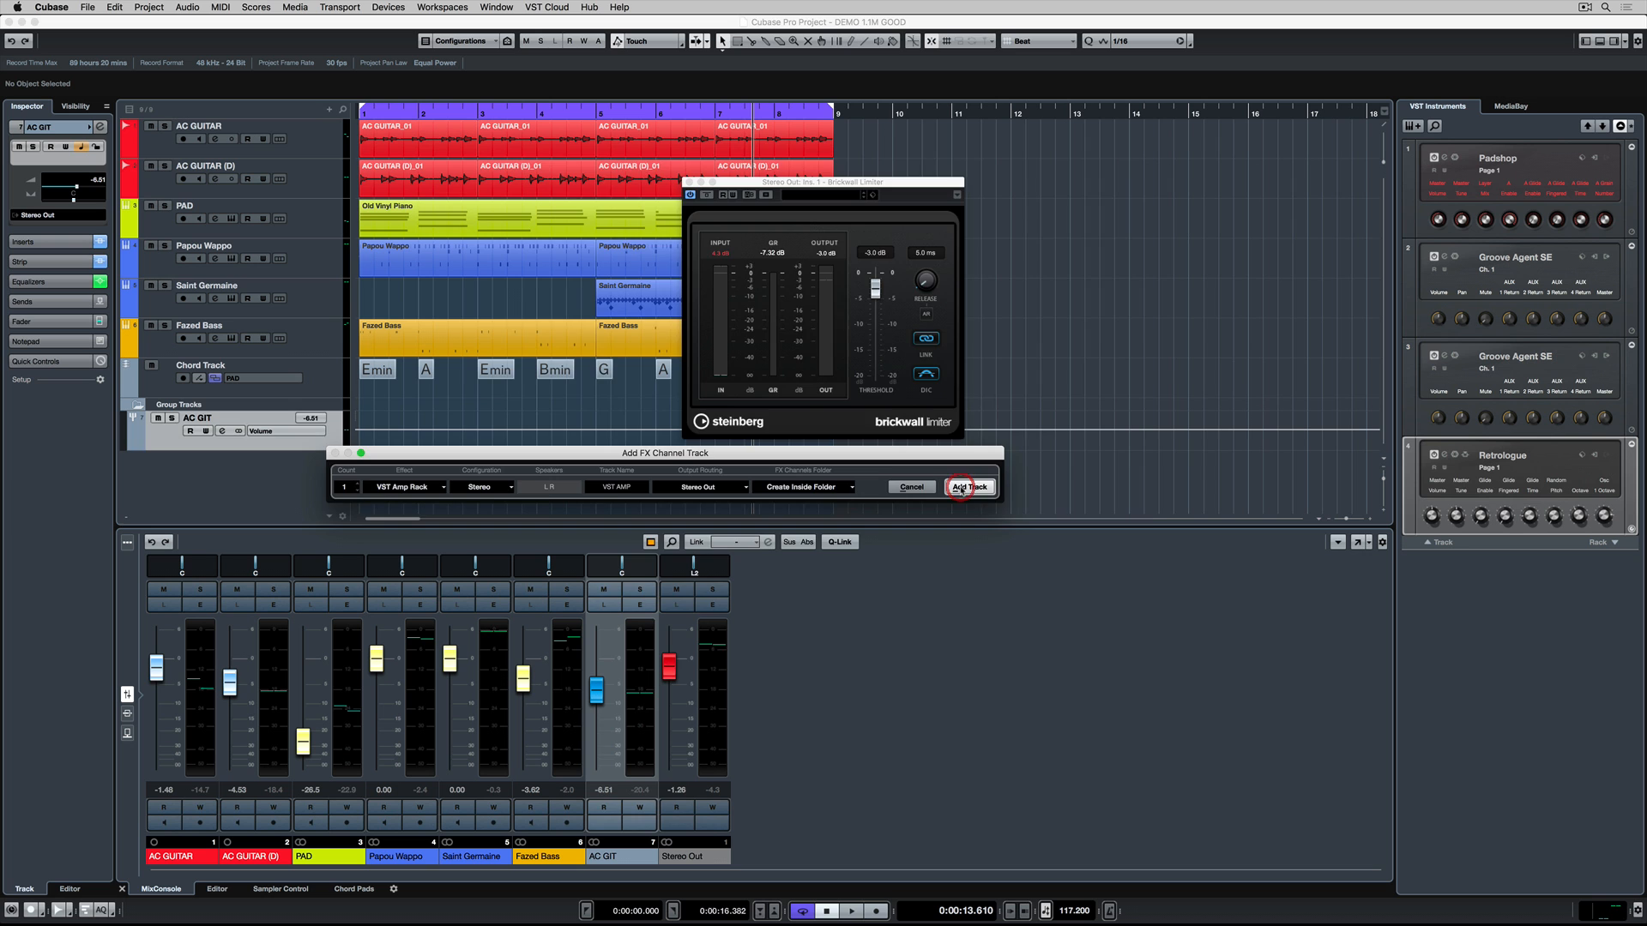
left_click(969, 486)
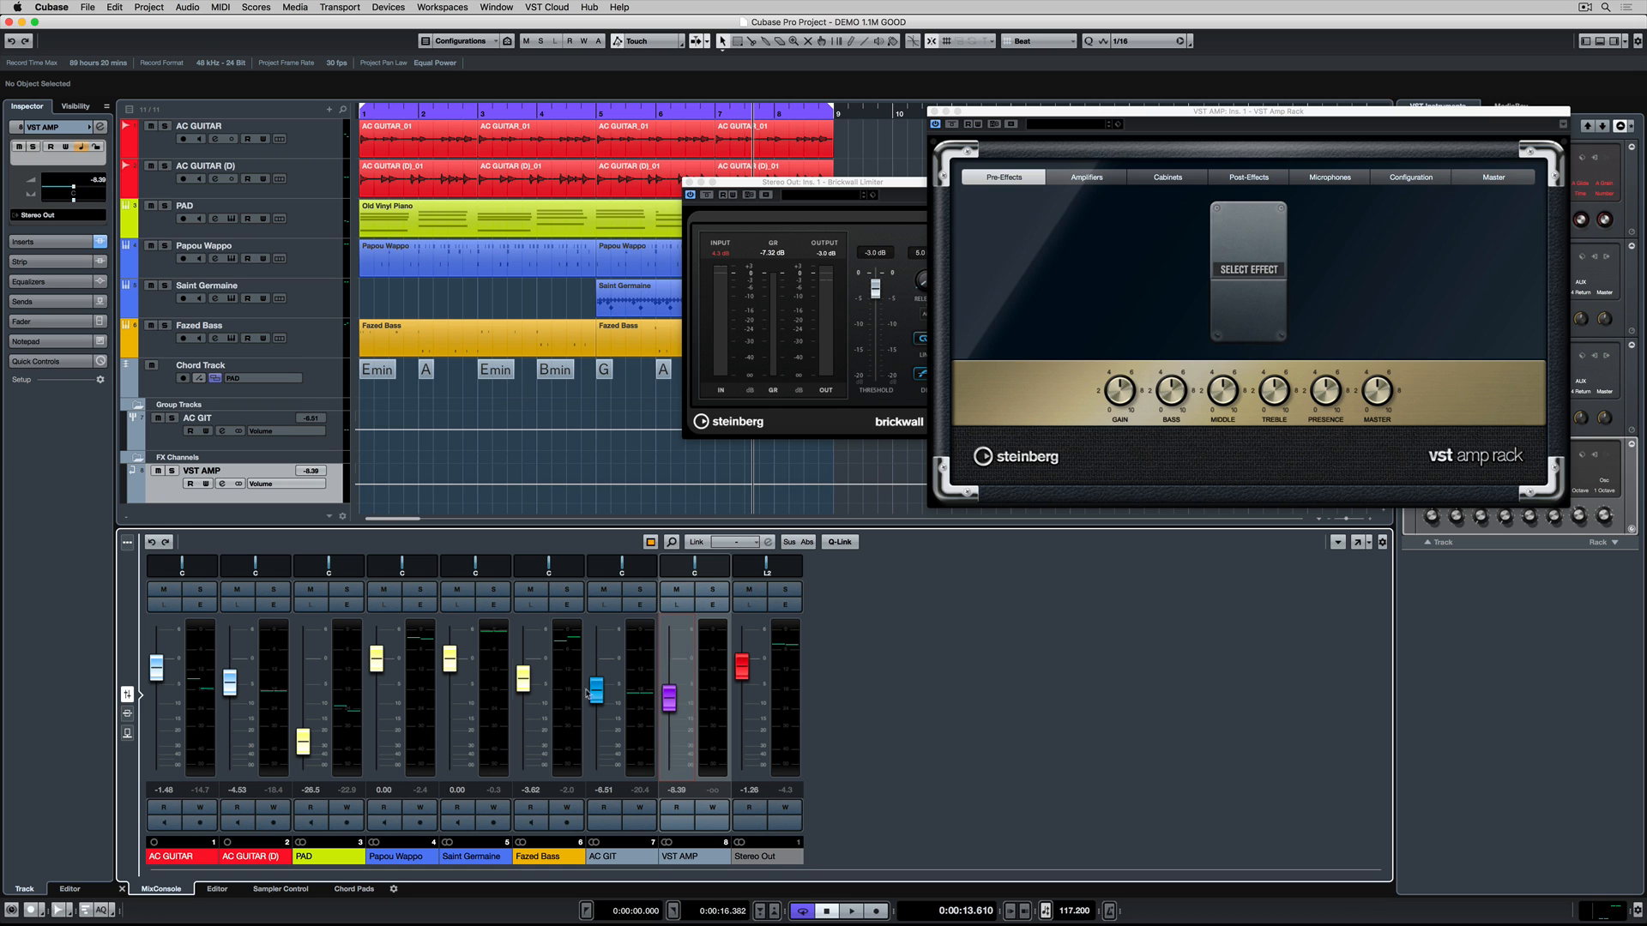
Show mixer sends, set AC GIT's send to VST AMP, and load a guitar amp preset.
left_click(126, 714)
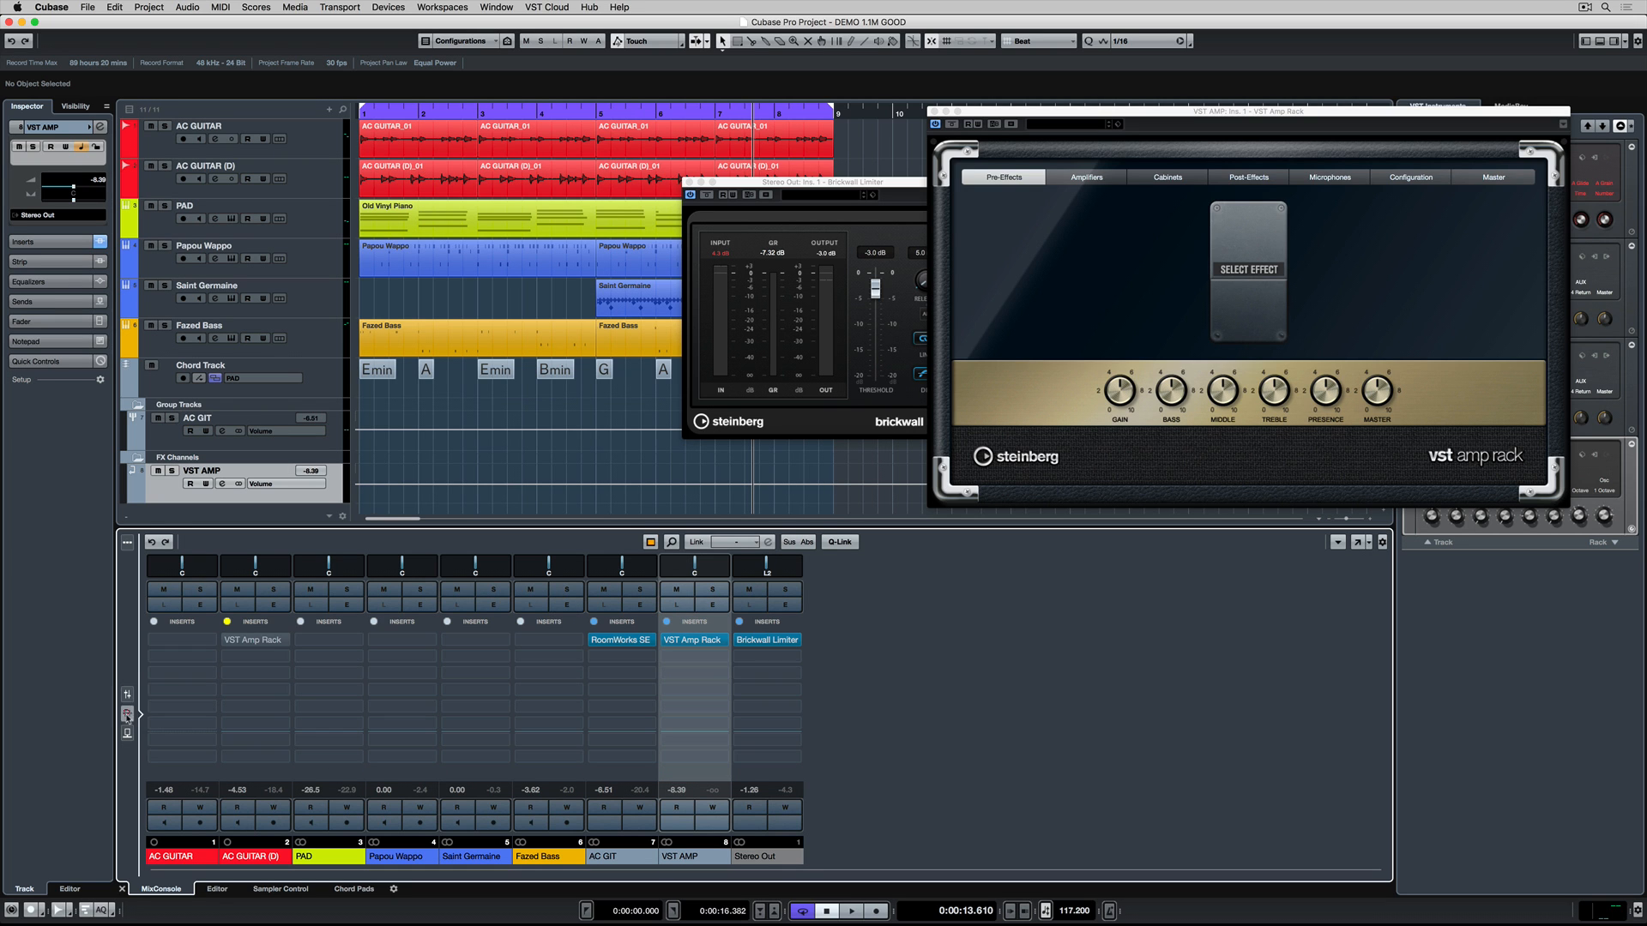
left_click(126, 732)
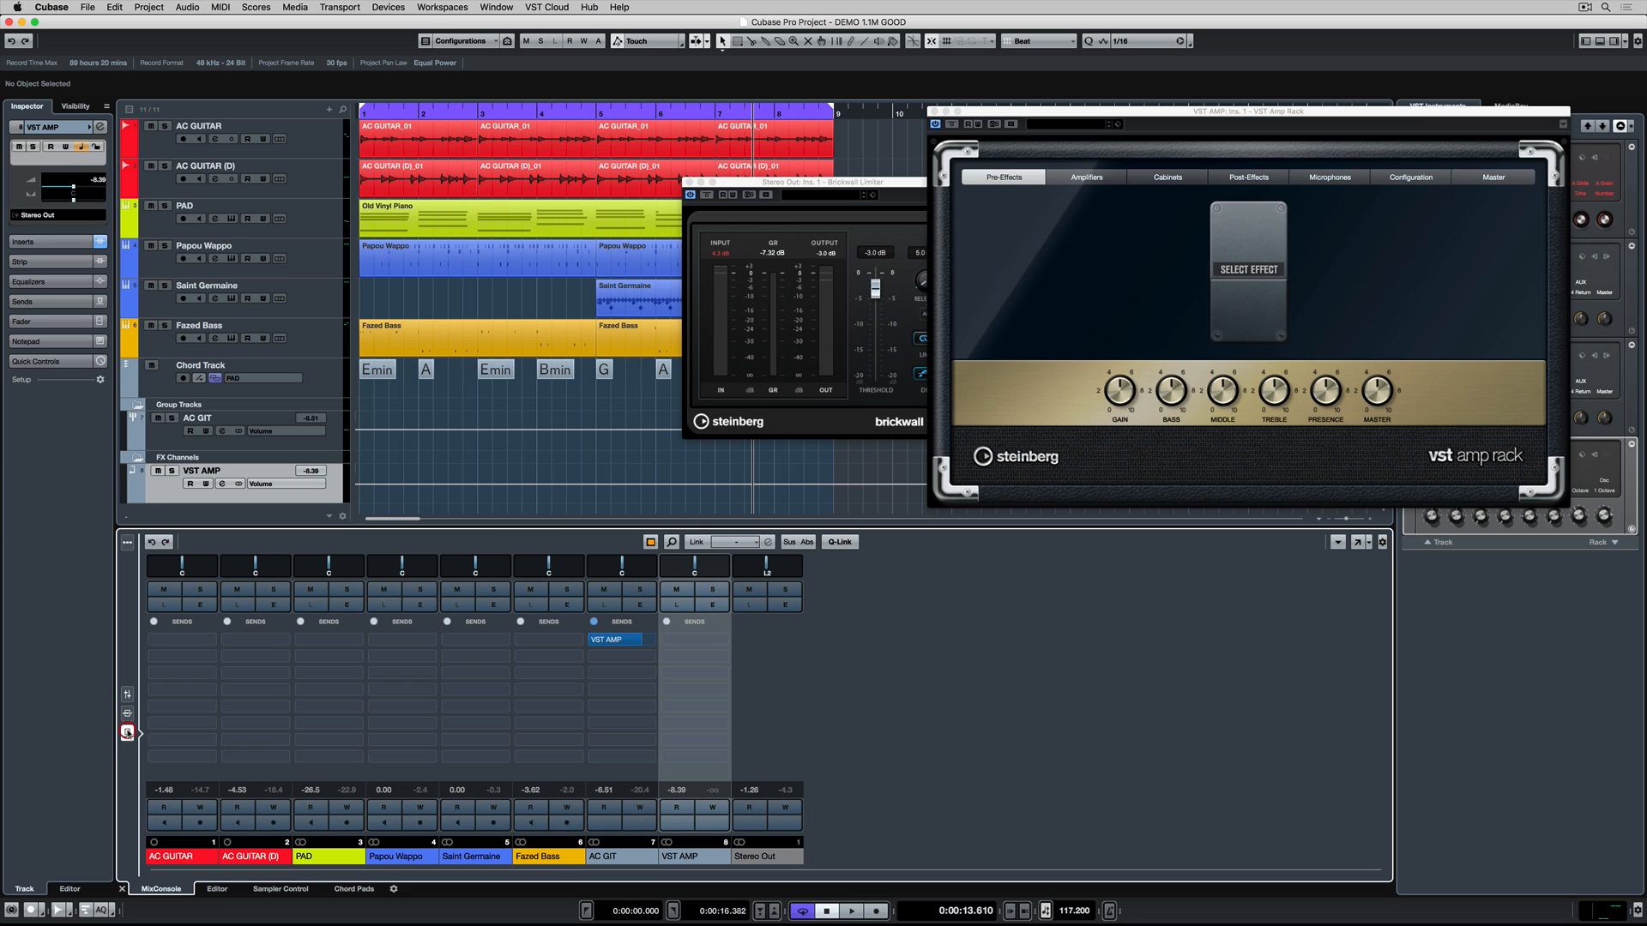
left_click(615, 639)
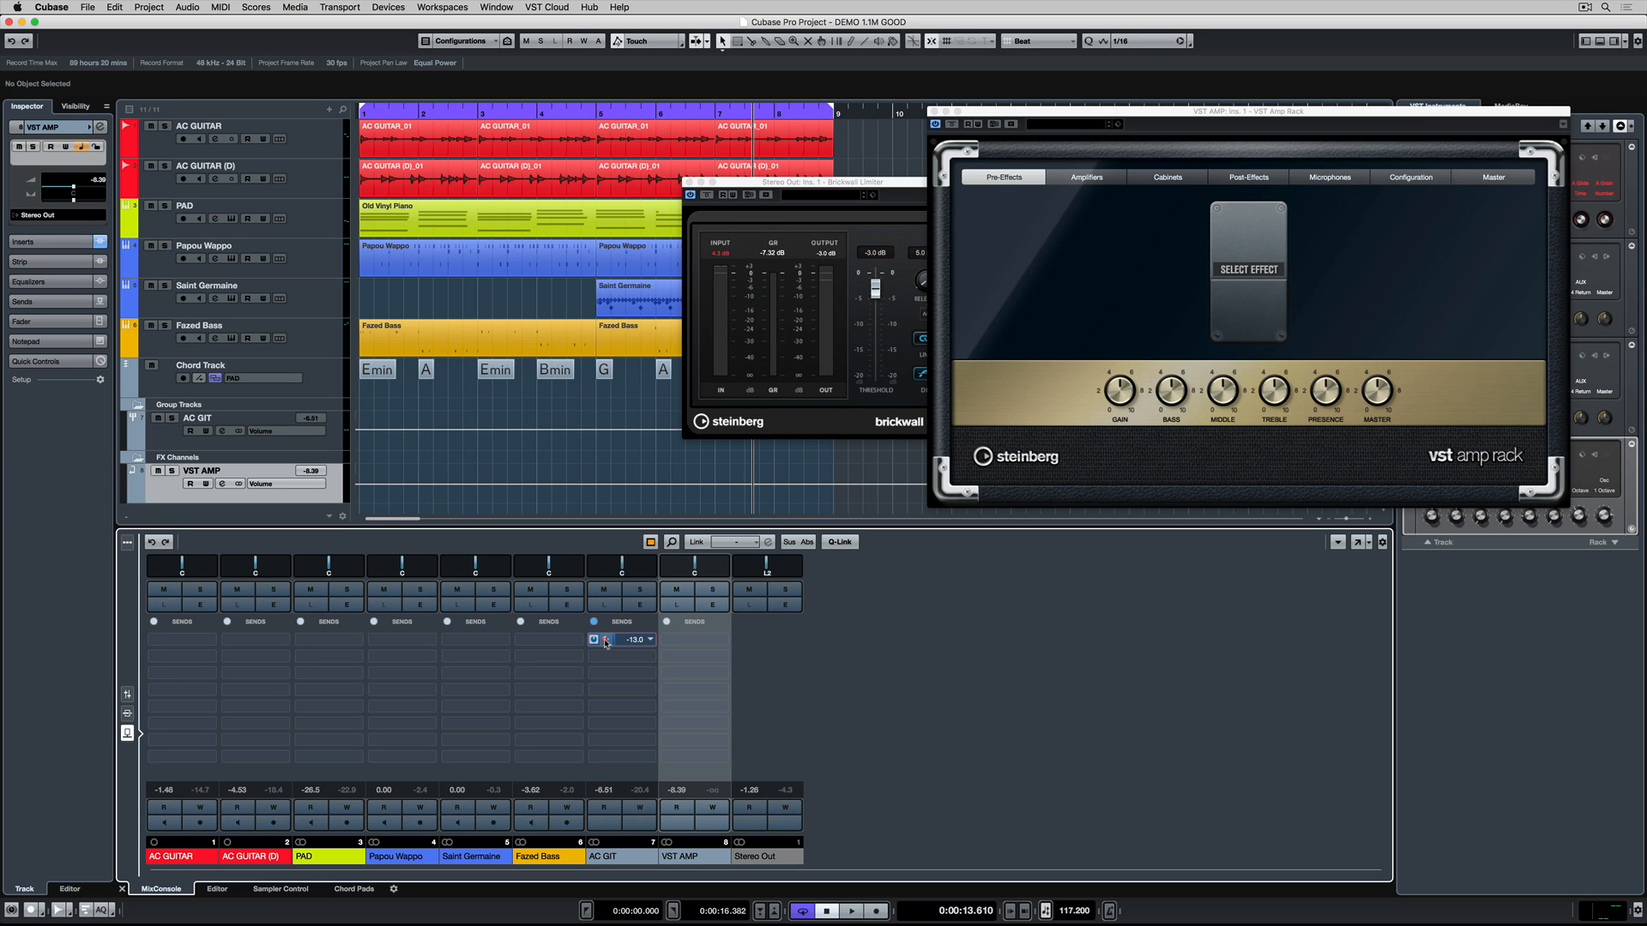
left_click(851, 911)
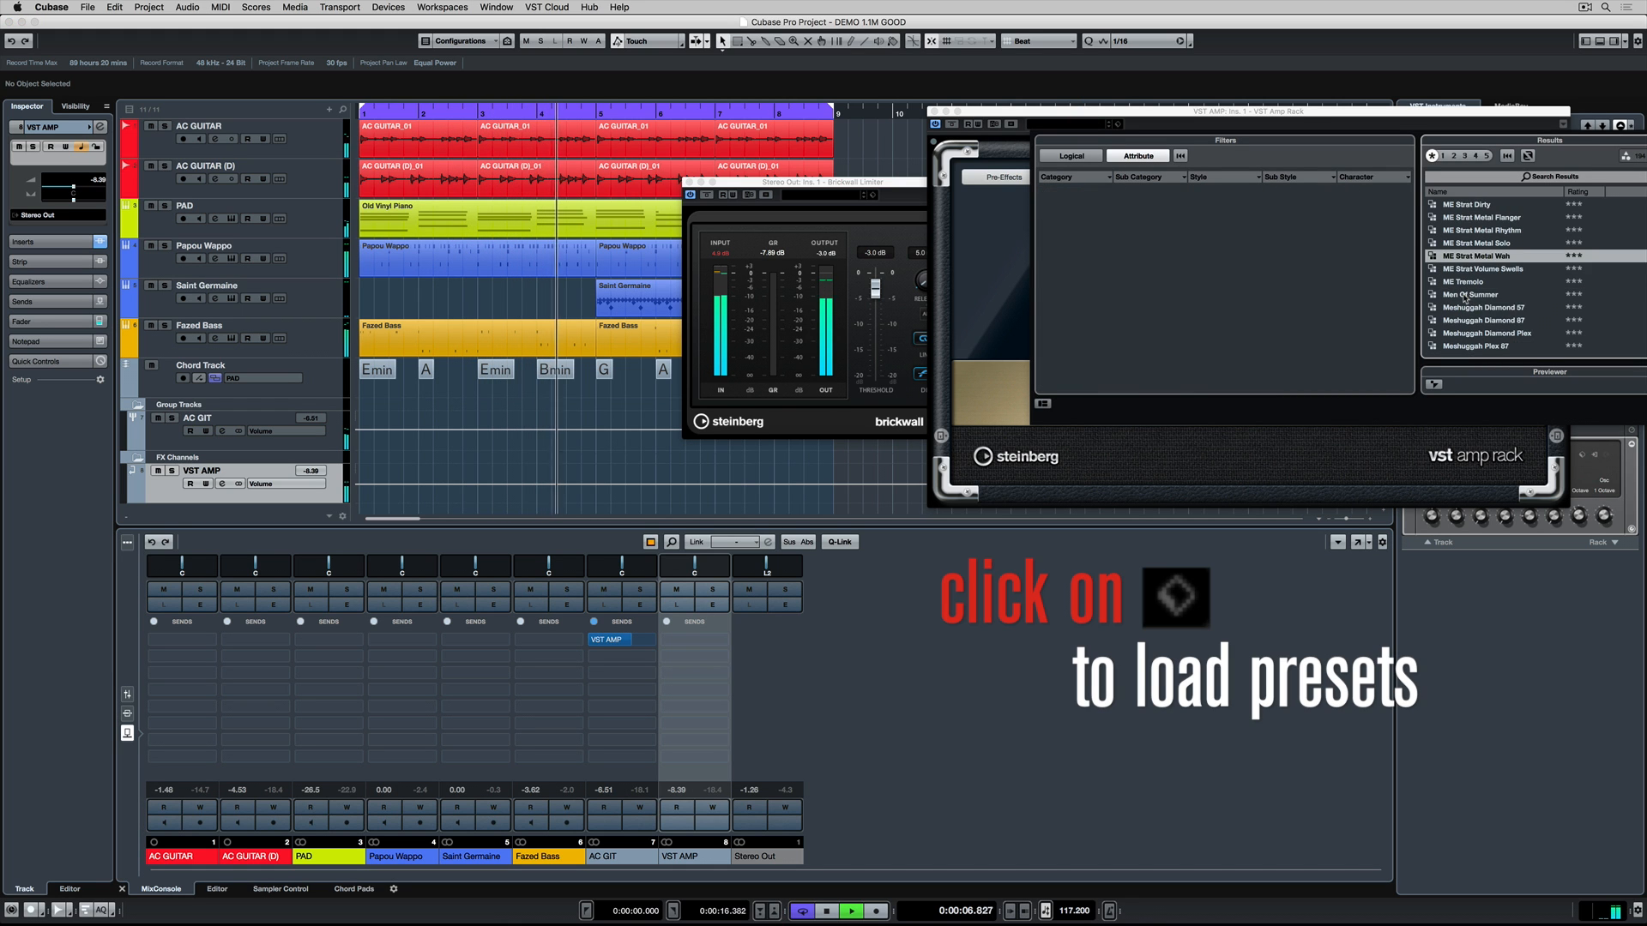
left_click(1472, 294)
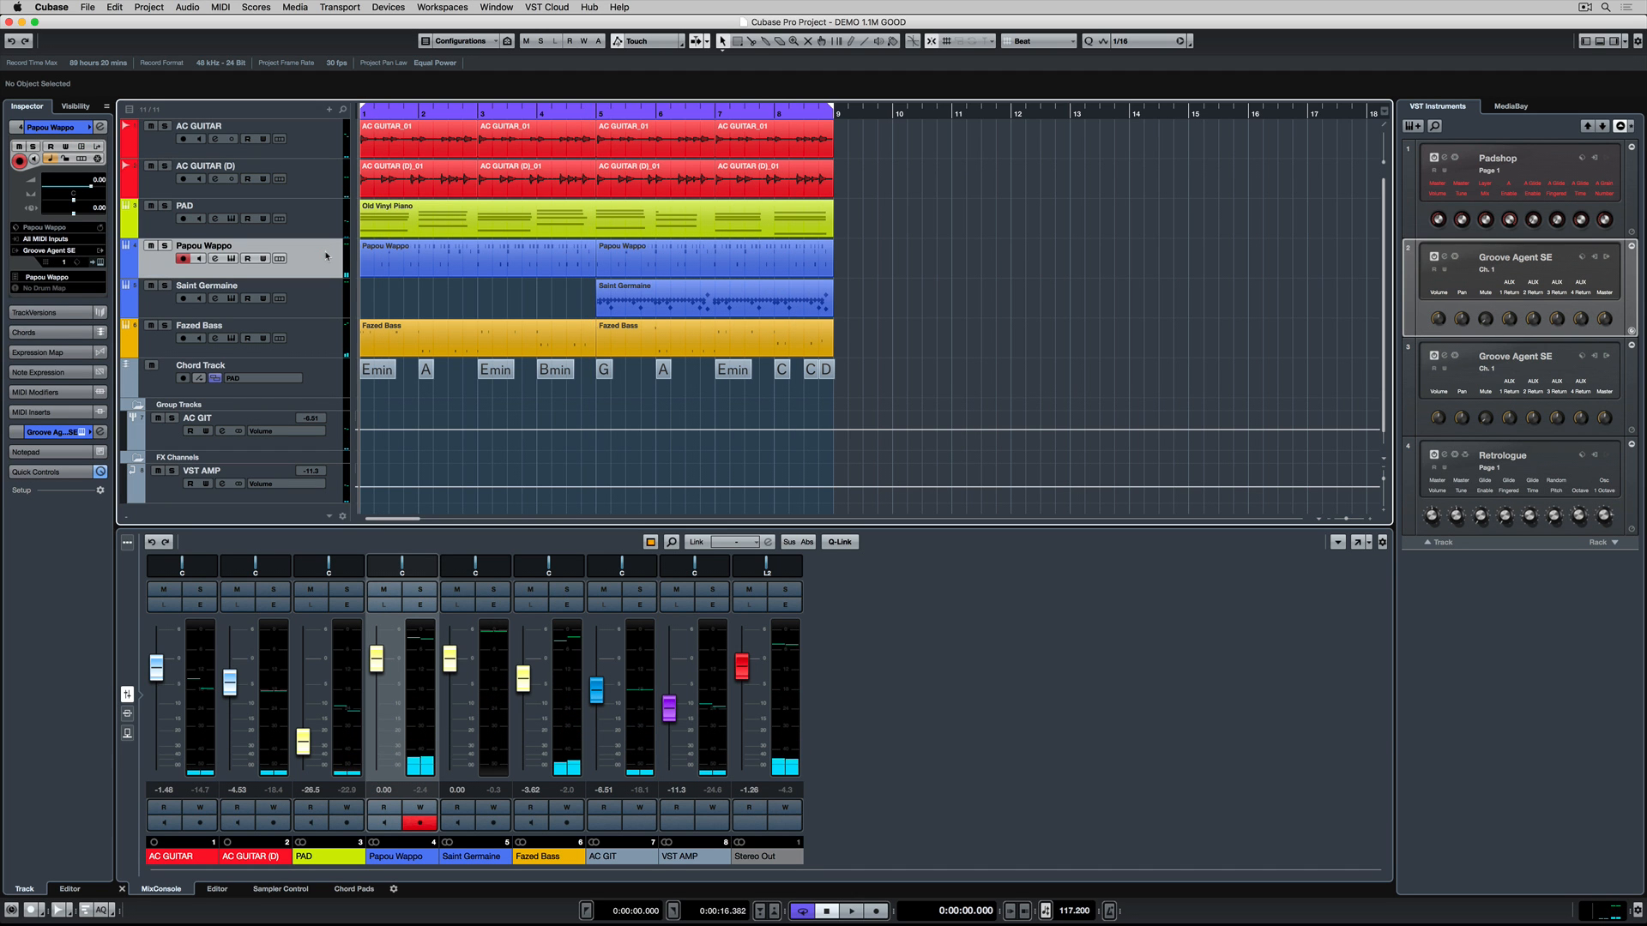
Search channel strip presets for 'drums', load one on Papou Wappo, and close its settings.
left_click(850, 910)
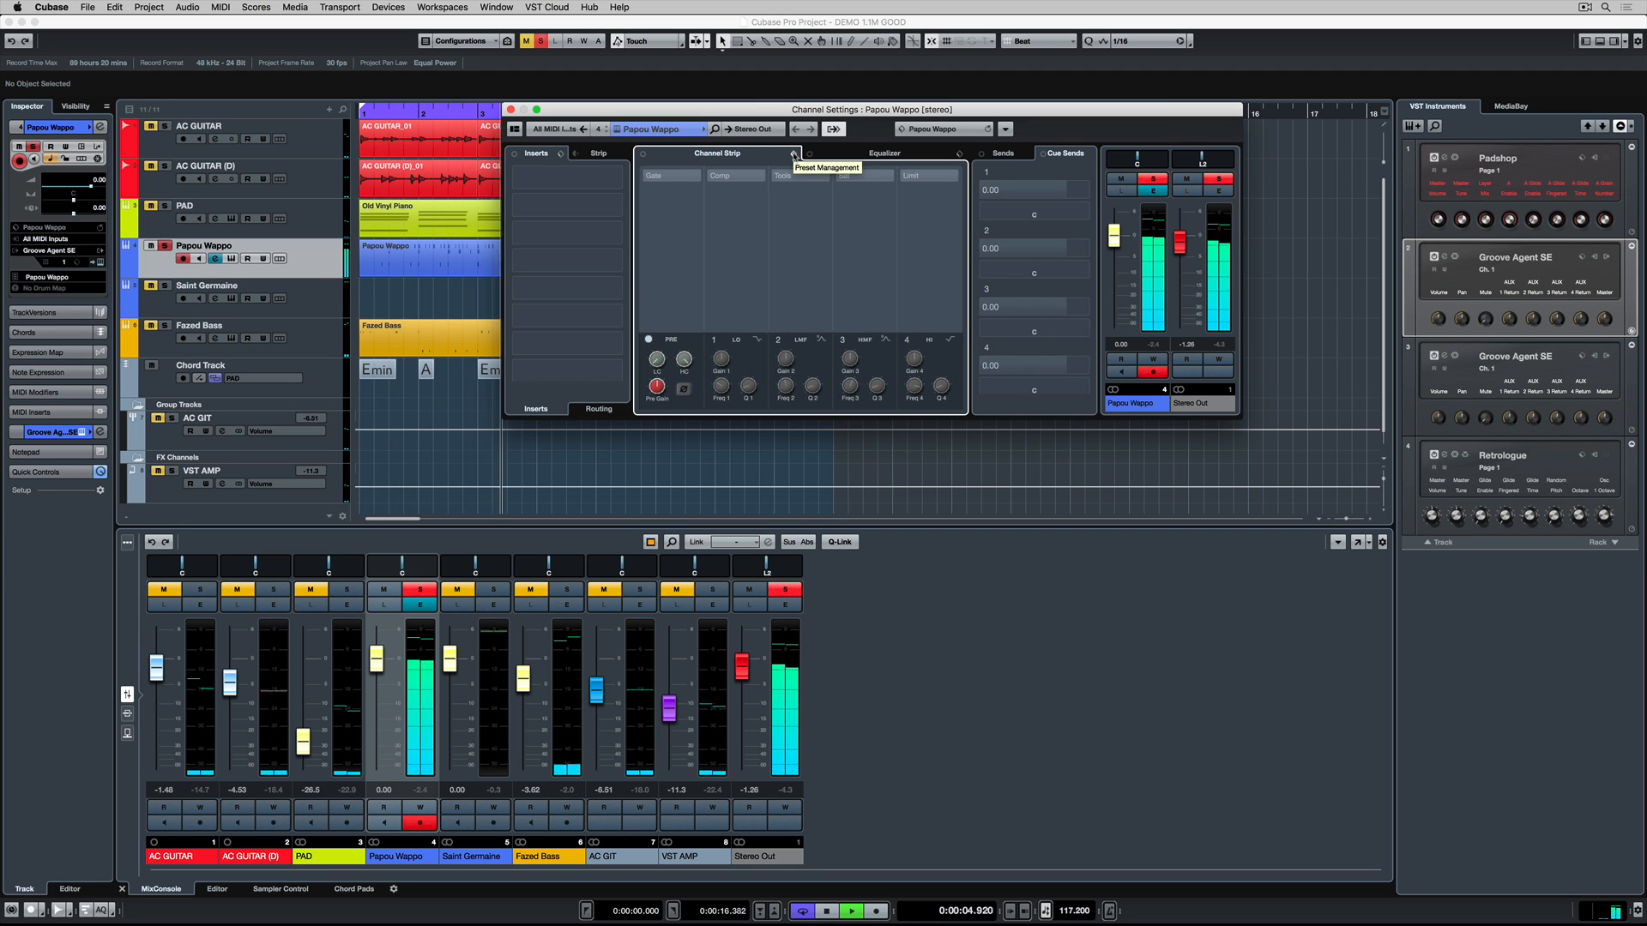
left_click(795, 153)
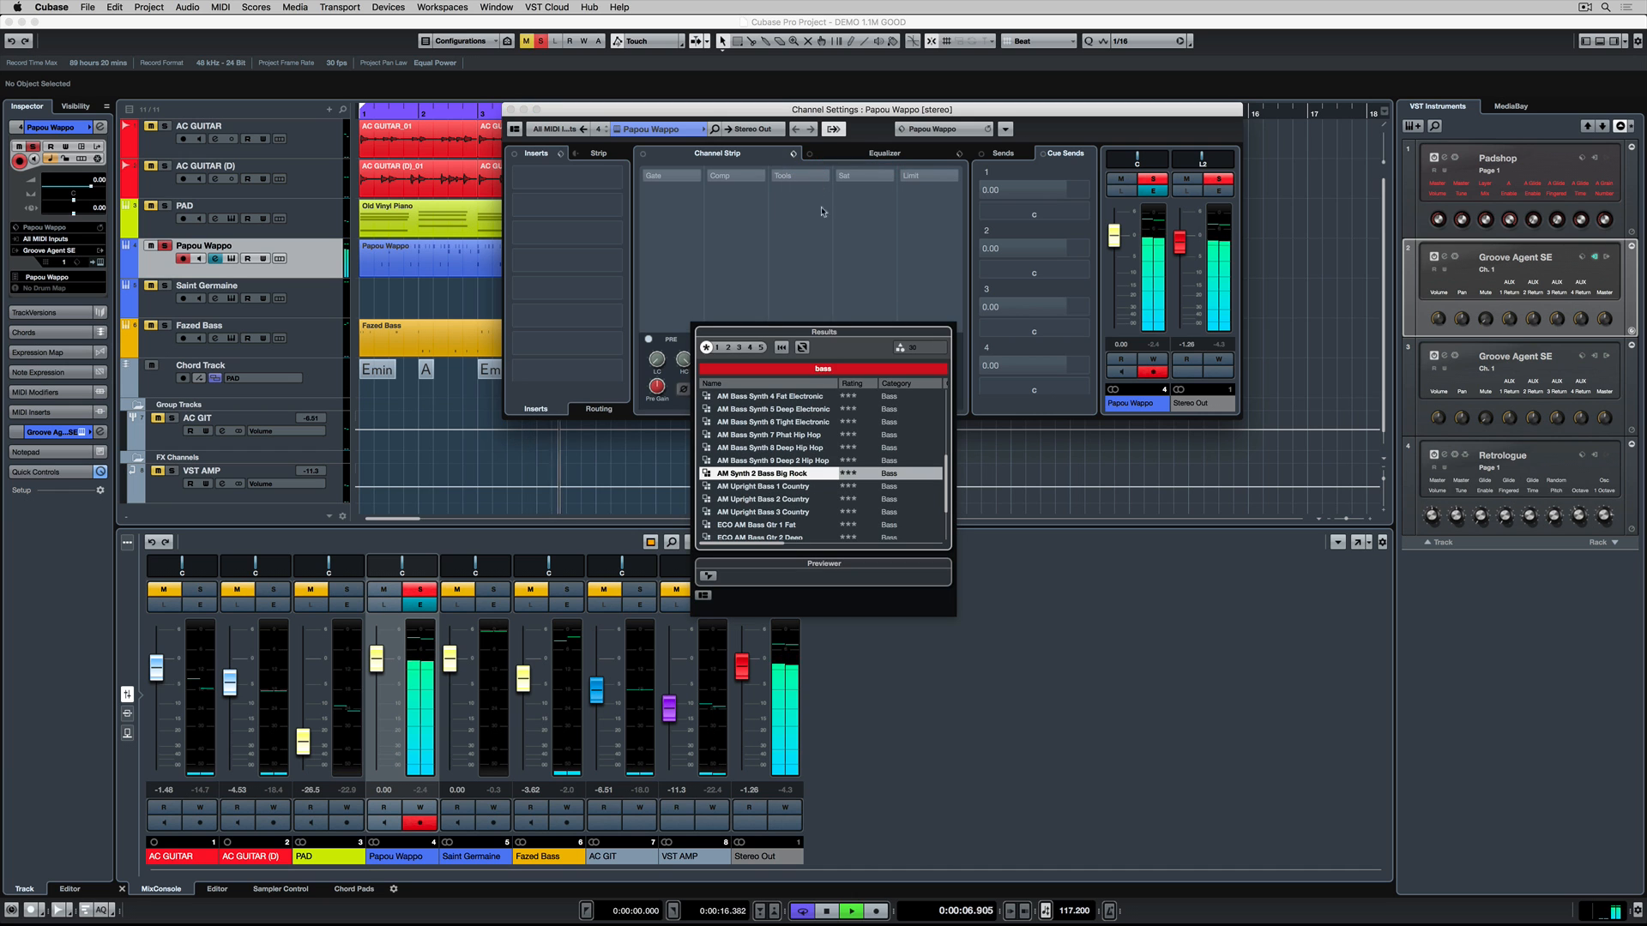
type("drums")
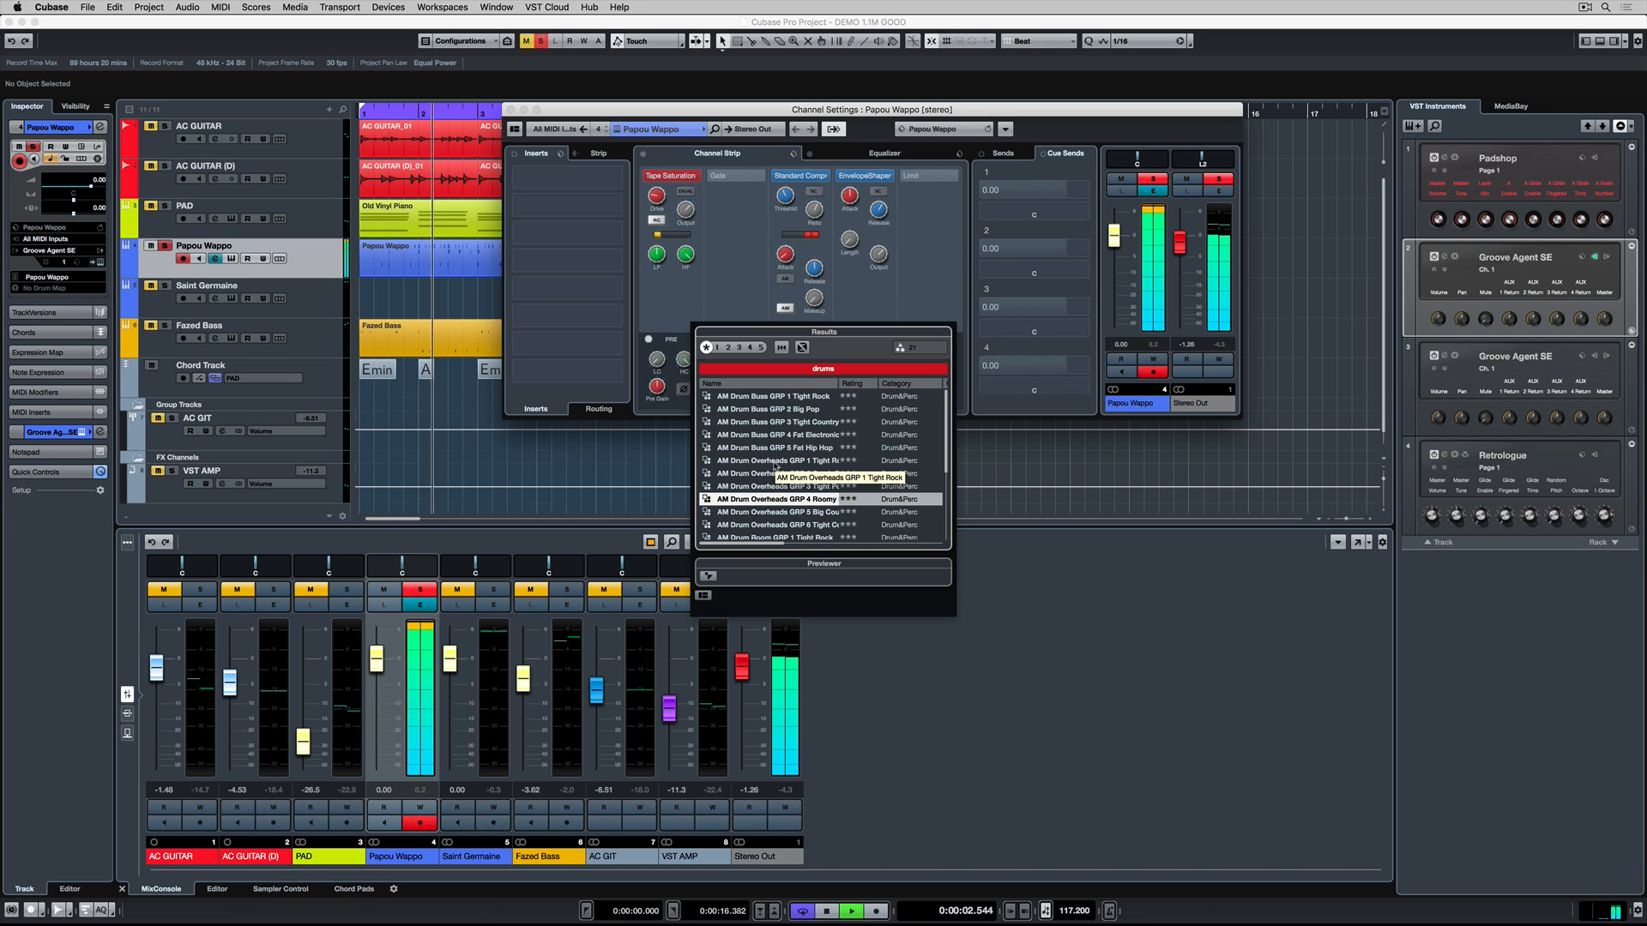
scroll("down", 3)
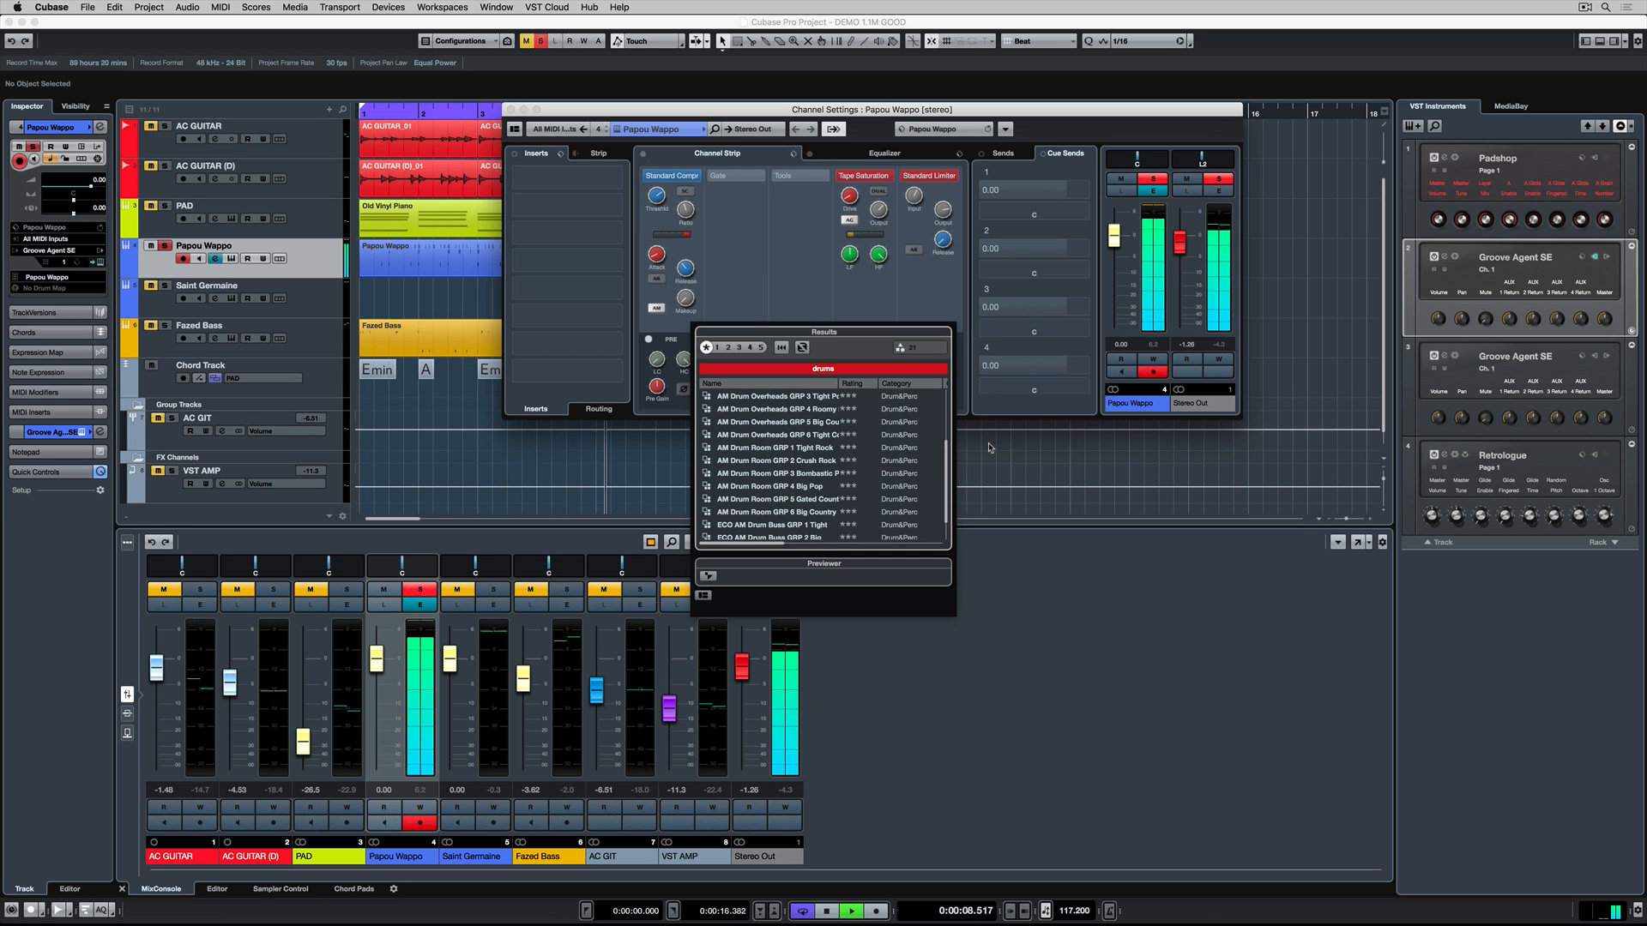
left_click(883, 154)
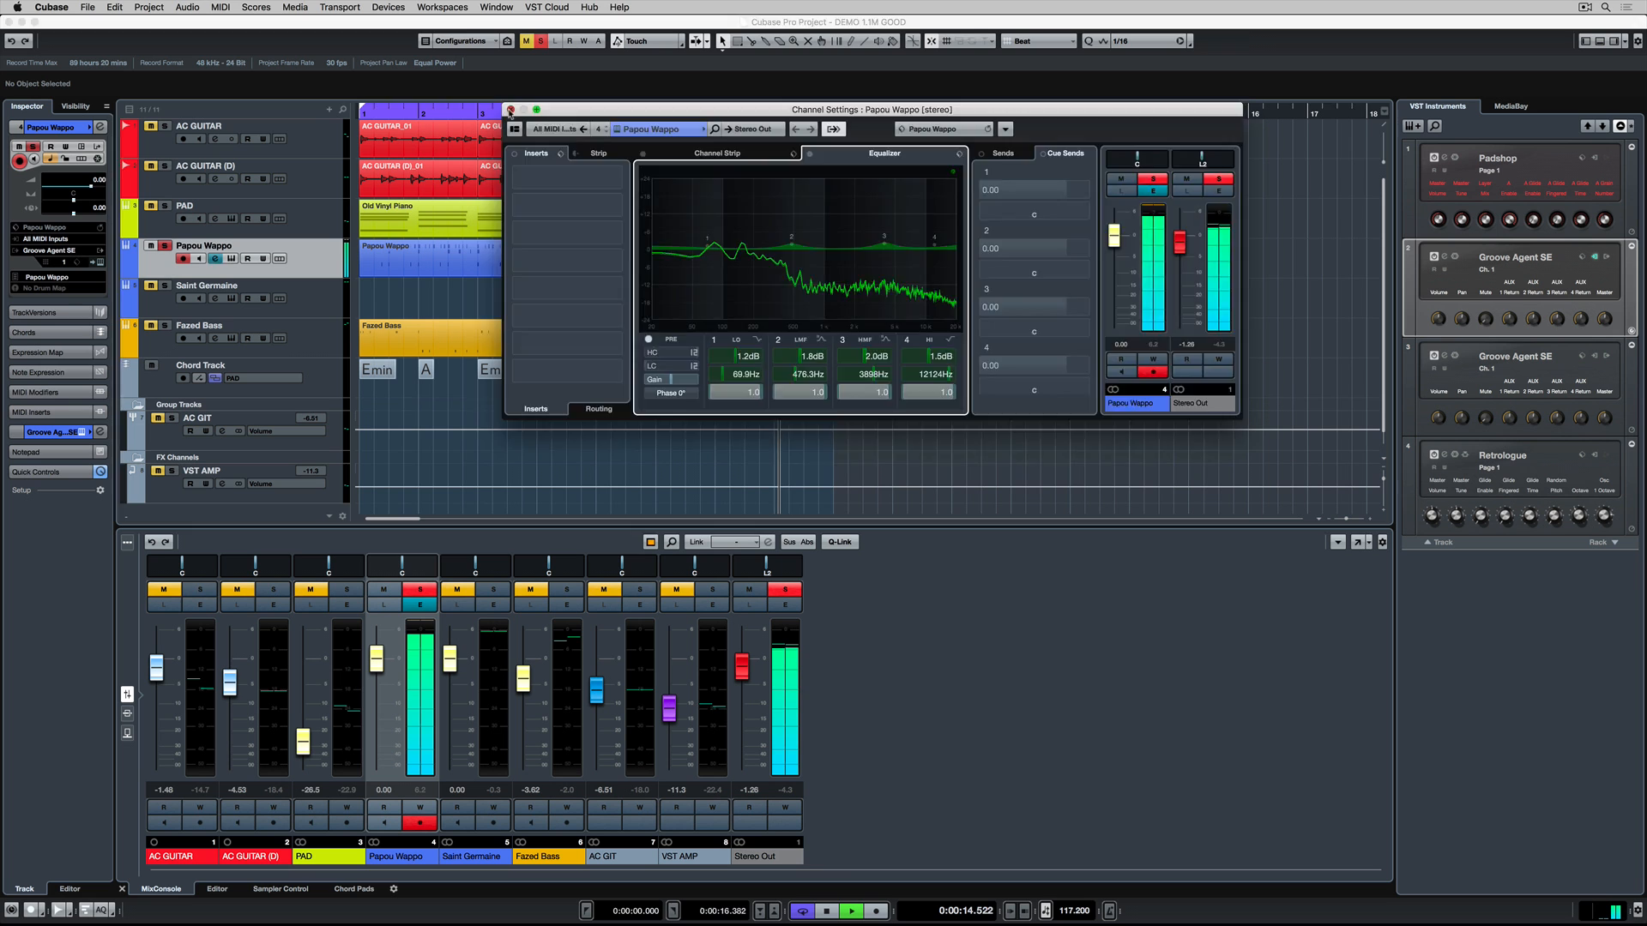
left_click(510, 109)
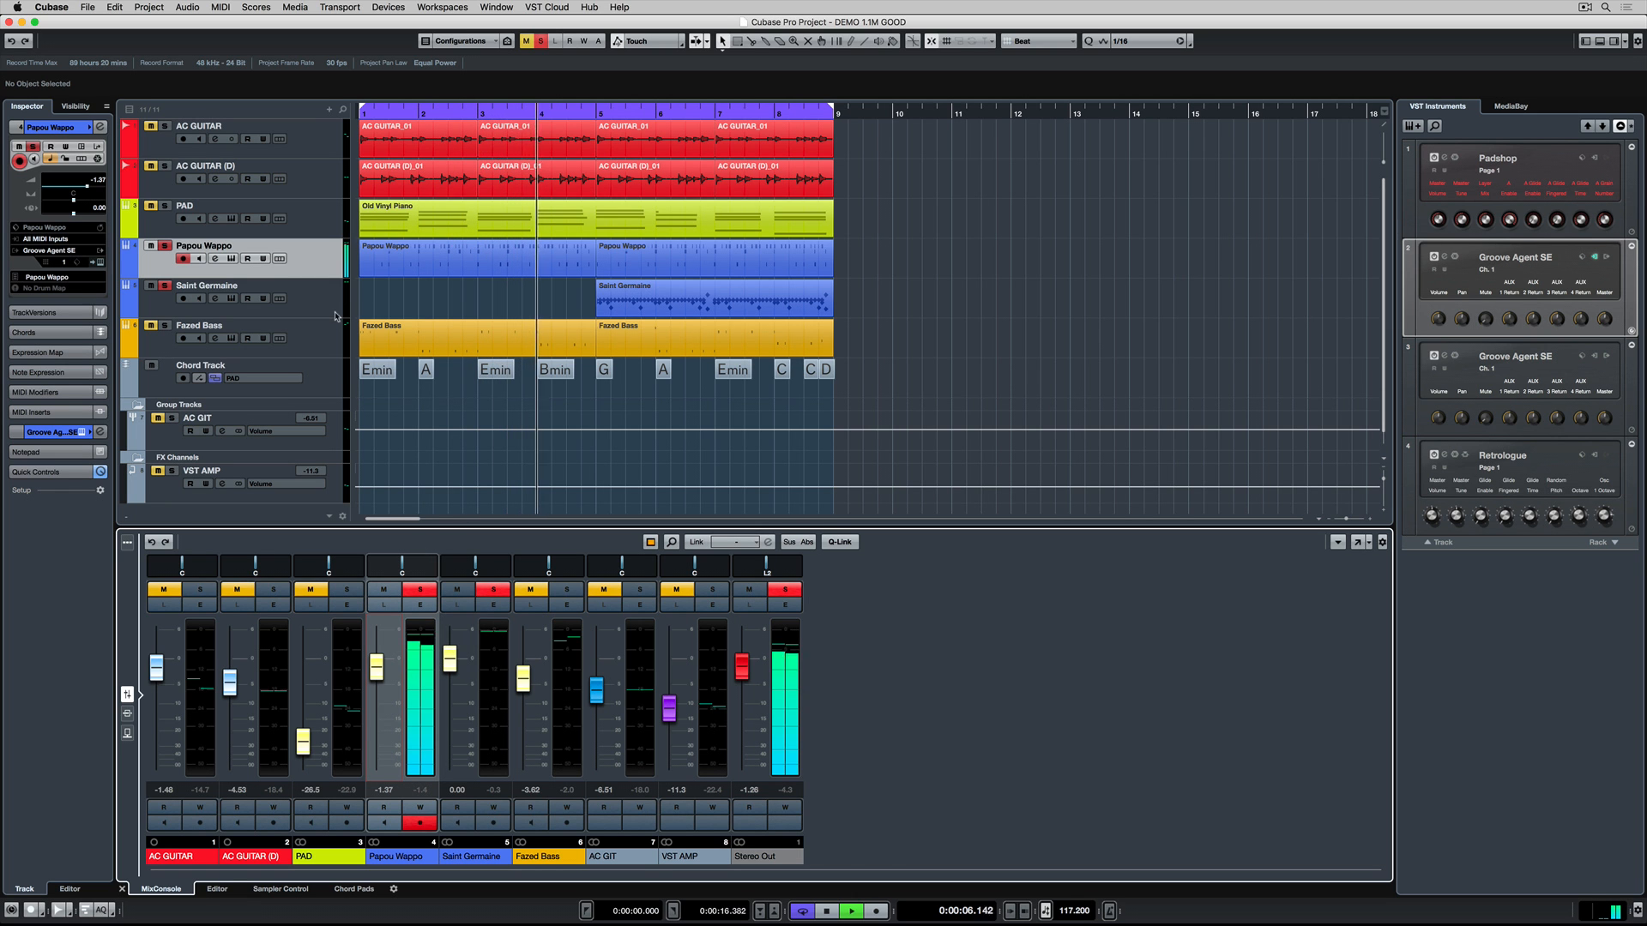
Turn on Solo for the Saint Germaine and Fazed Bass tracks.
left_click(207, 285)
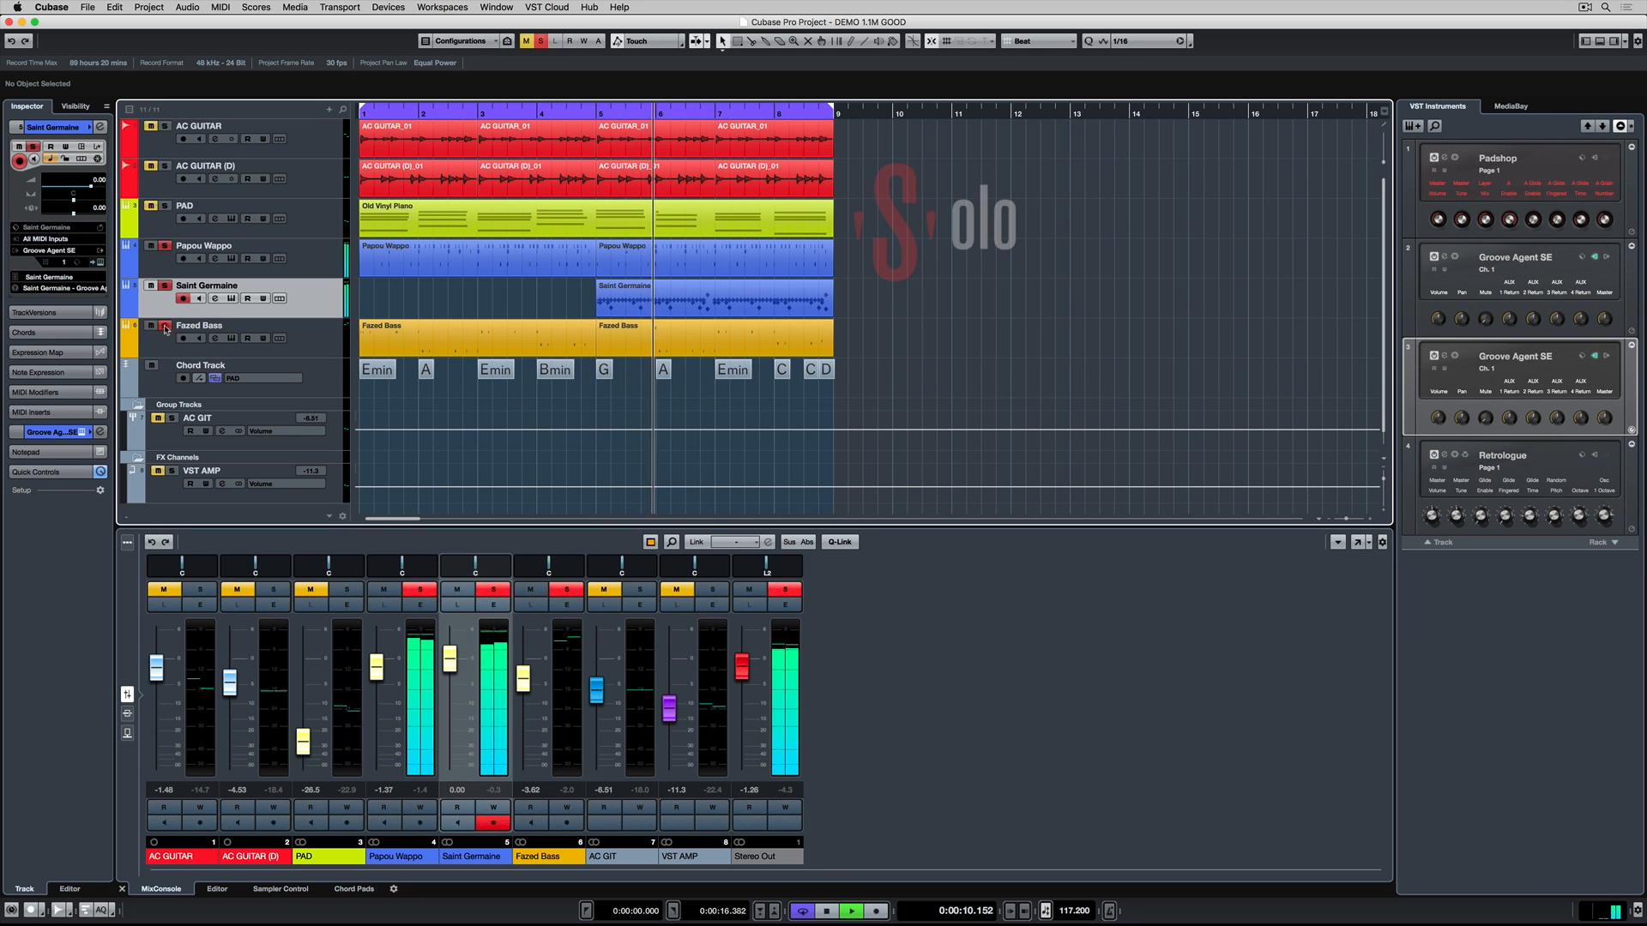
left_click(200, 326)
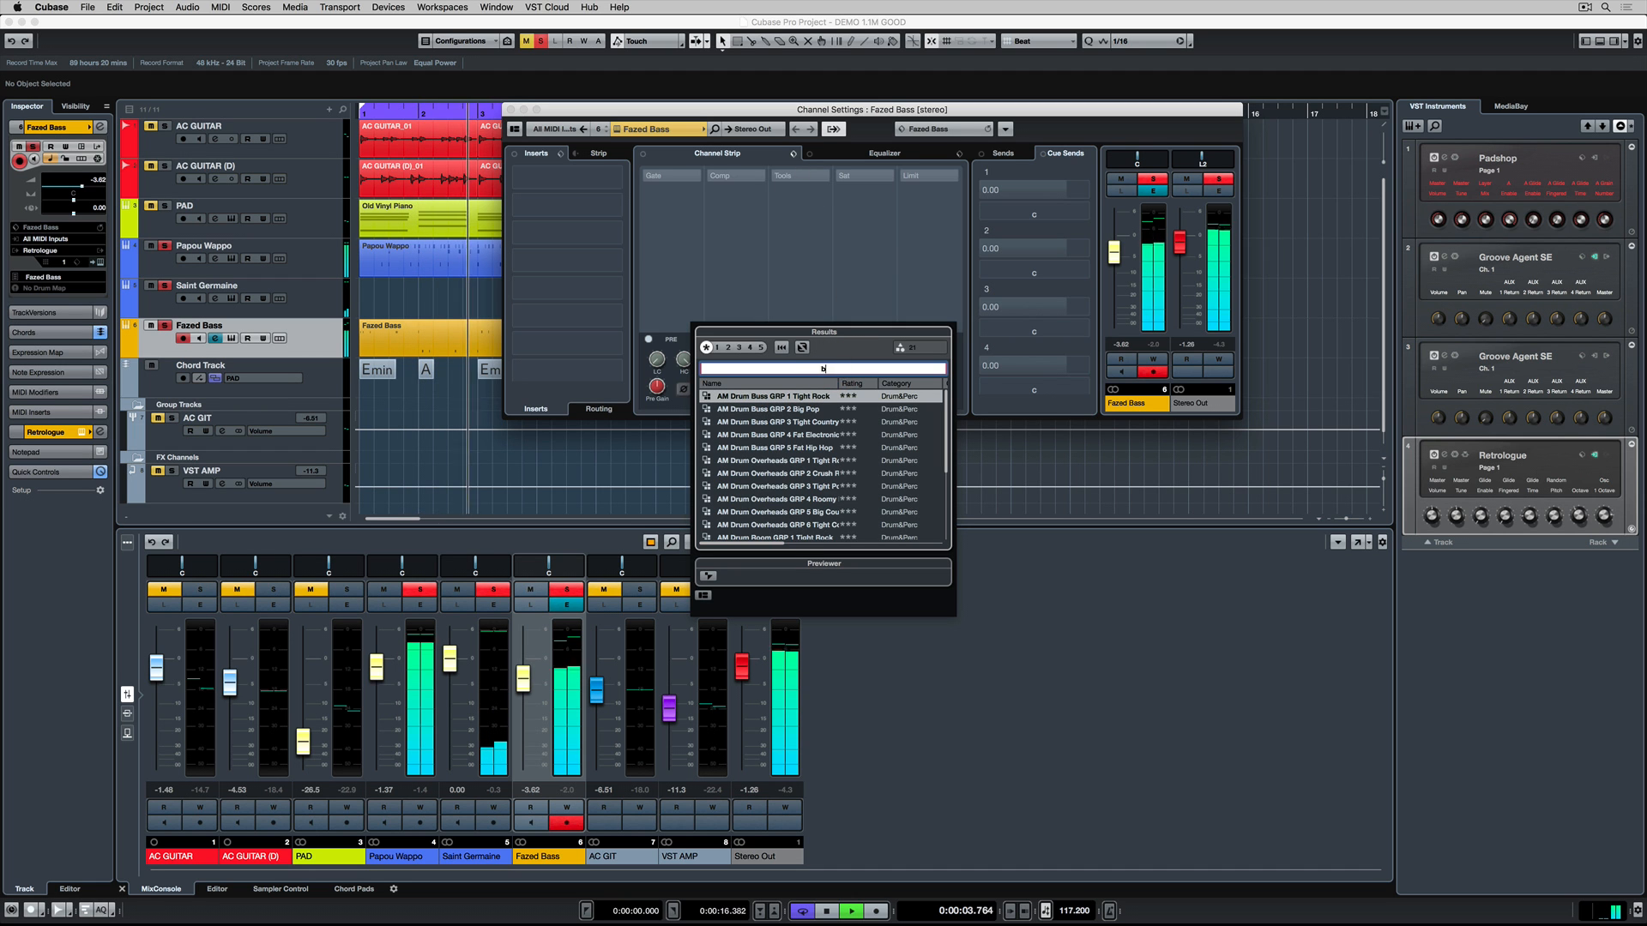
Filter the Fazed Bass channel strip presets by 'bass' and scroll the results.
type("ass")
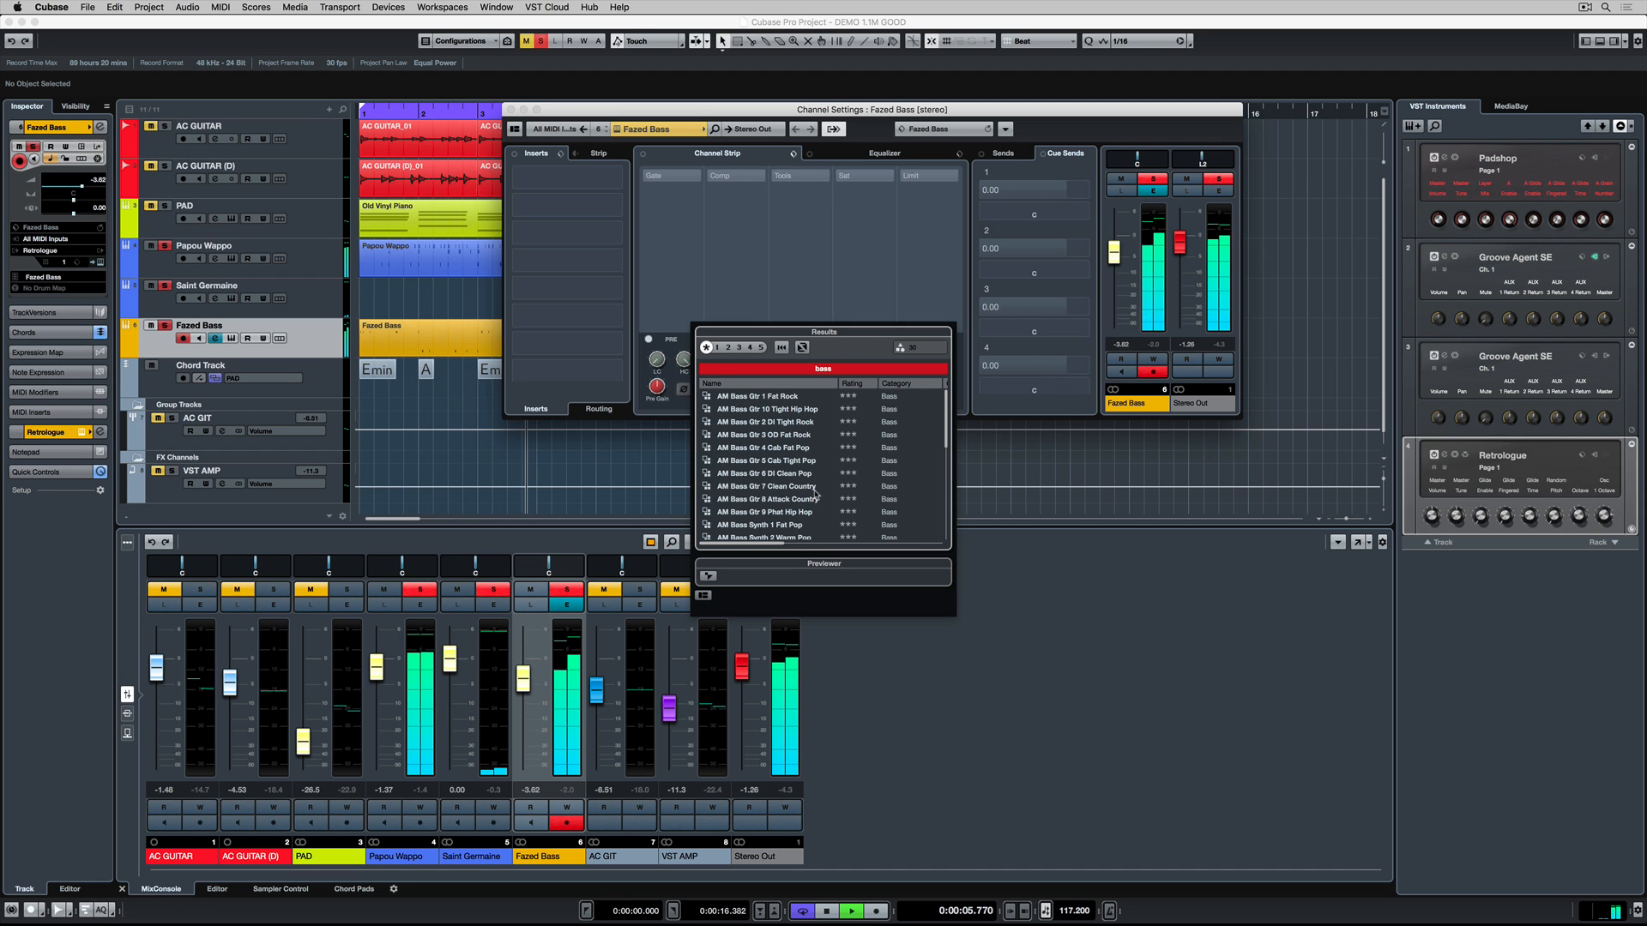
scroll("down", 3)
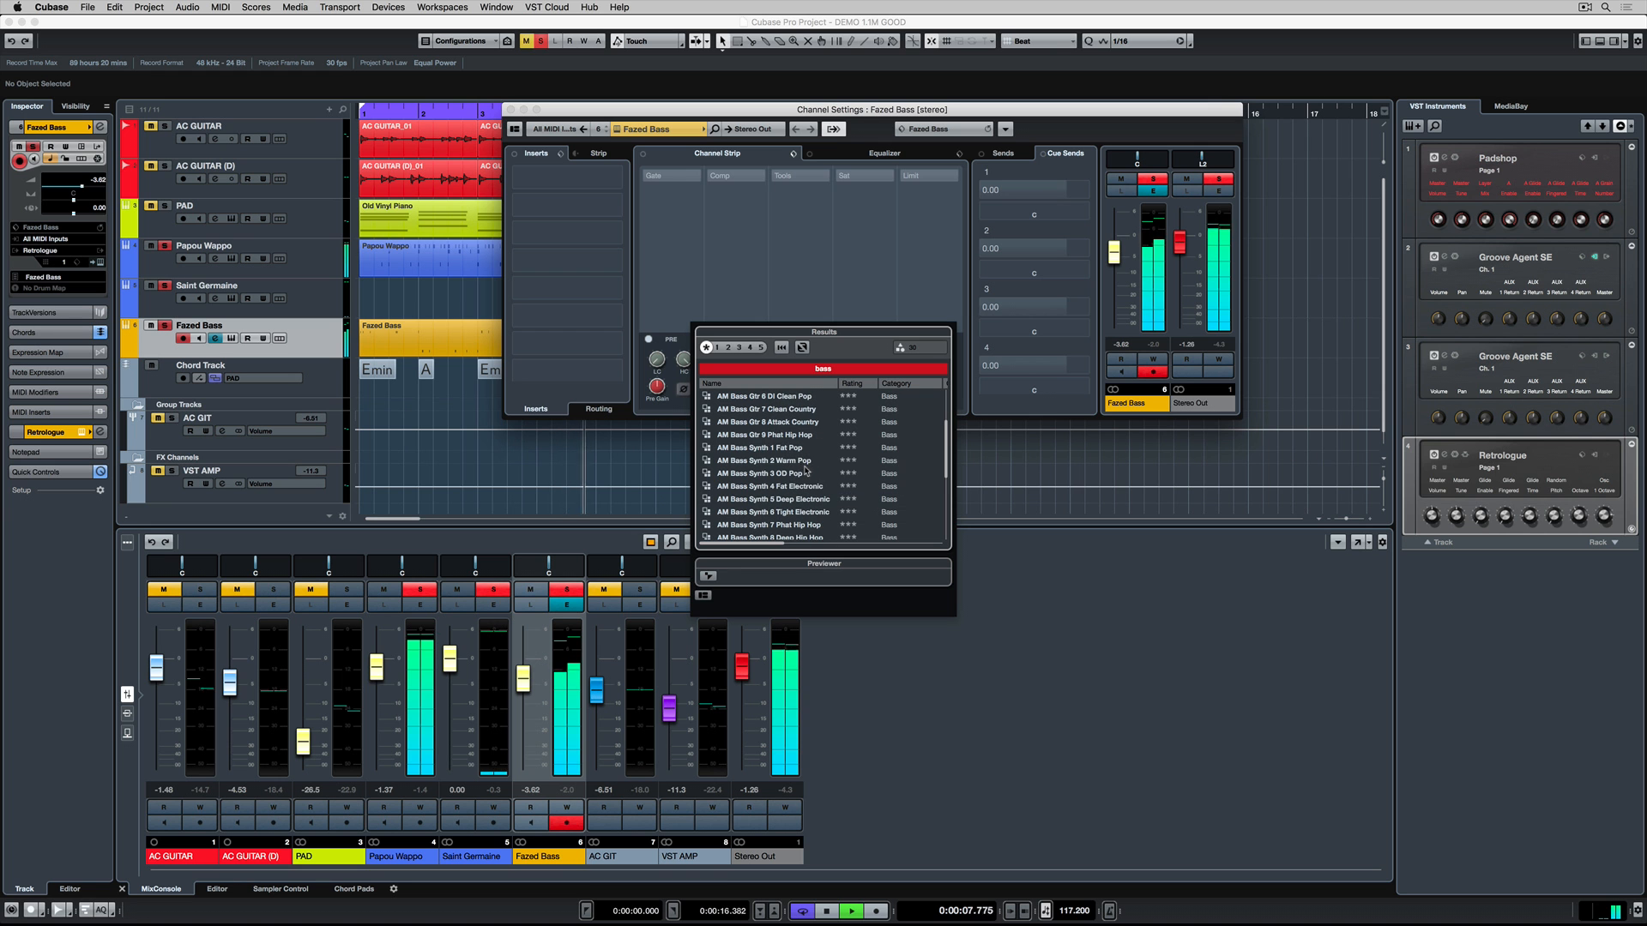